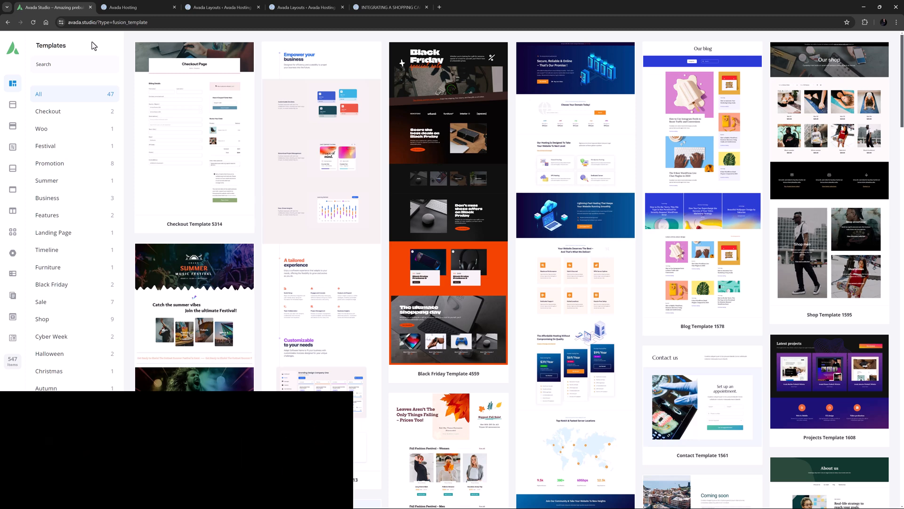
Switch the Avada Studio library to Content section designs.
scroll(down, 3)
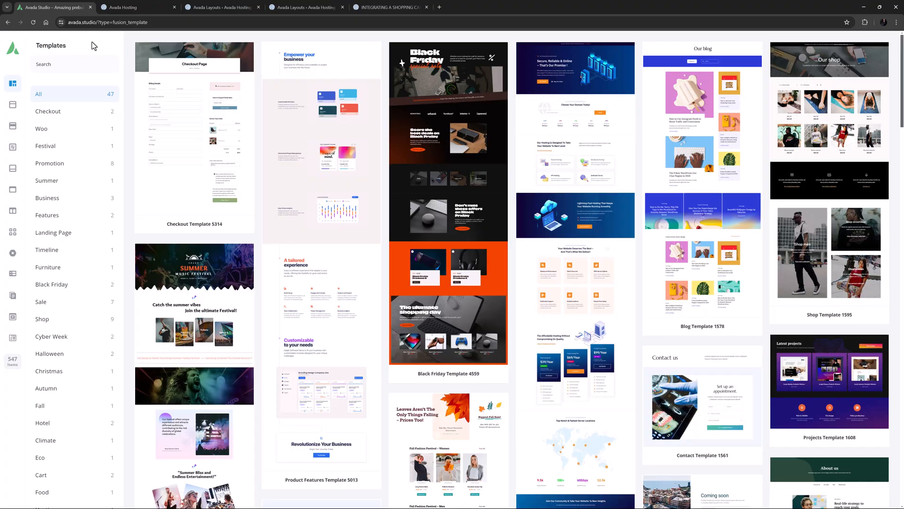
mouse_move(26, 140)
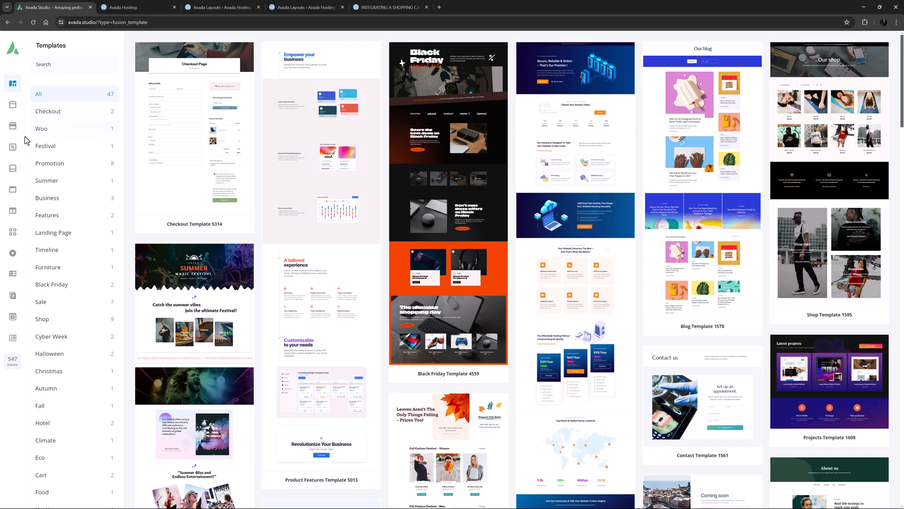
click(12, 146)
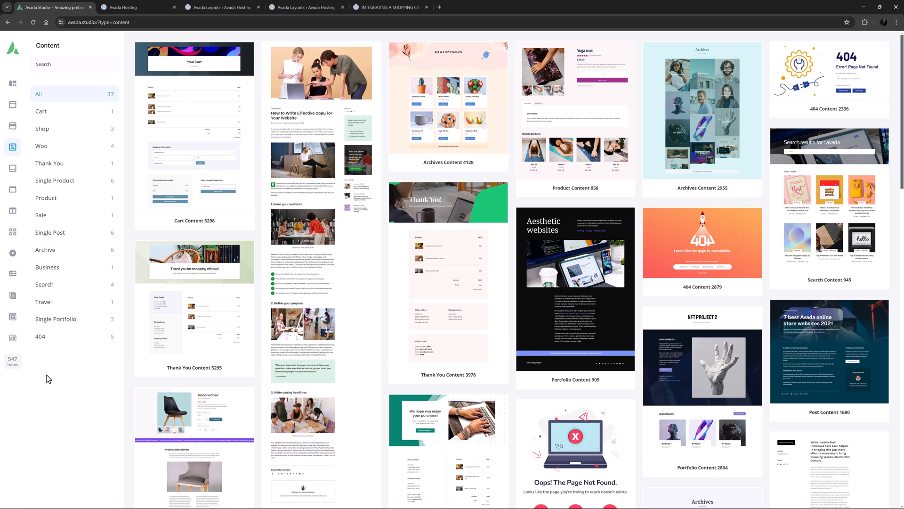
mouse_move(48, 377)
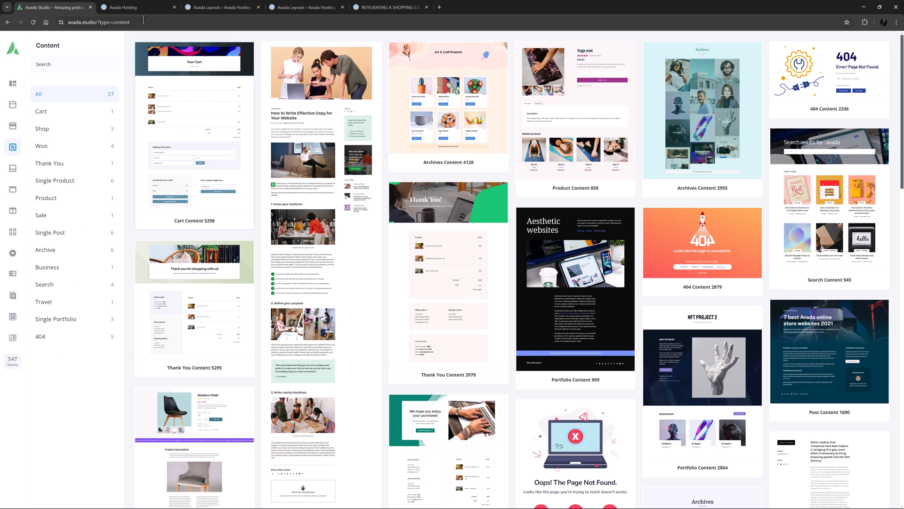
View the site's default 404 page, then return to the Avada Layouts admin page.
click(120, 8)
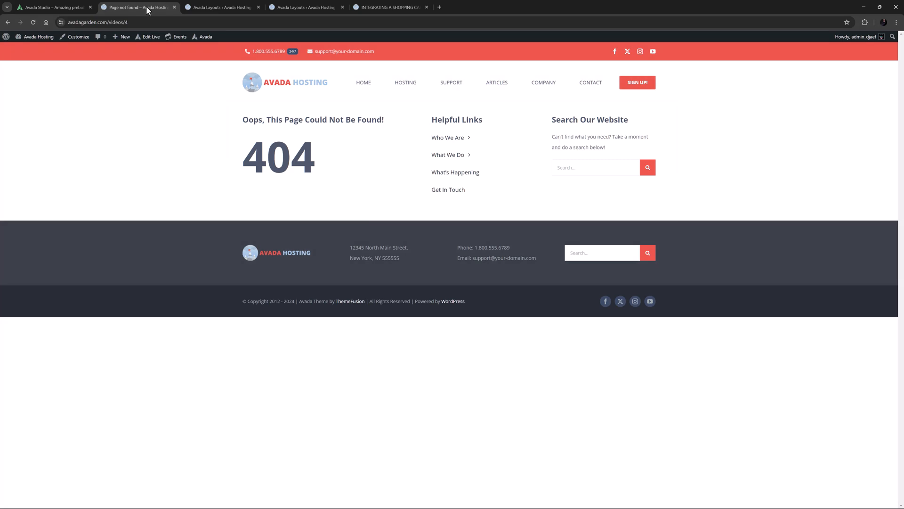
click(221, 7)
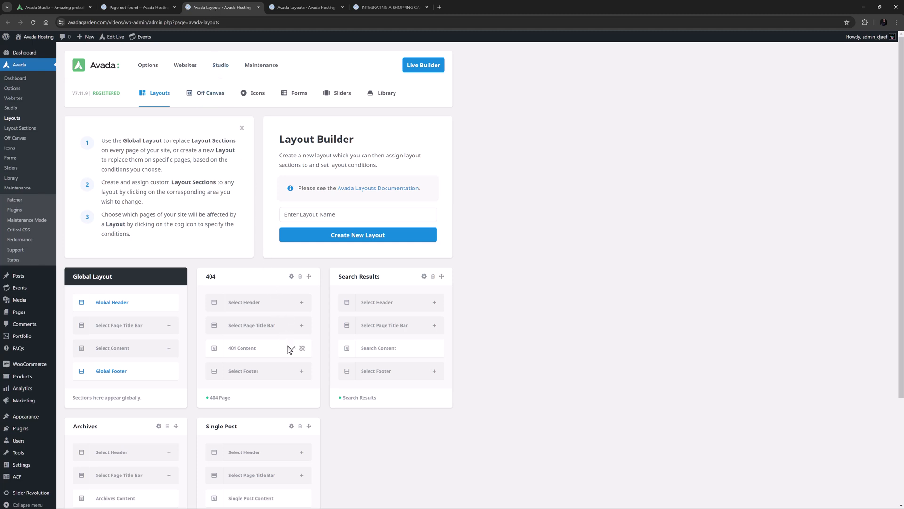
Edit the empty 404 Content section and browse Studio content designs, including 404 pages.
click(291, 348)
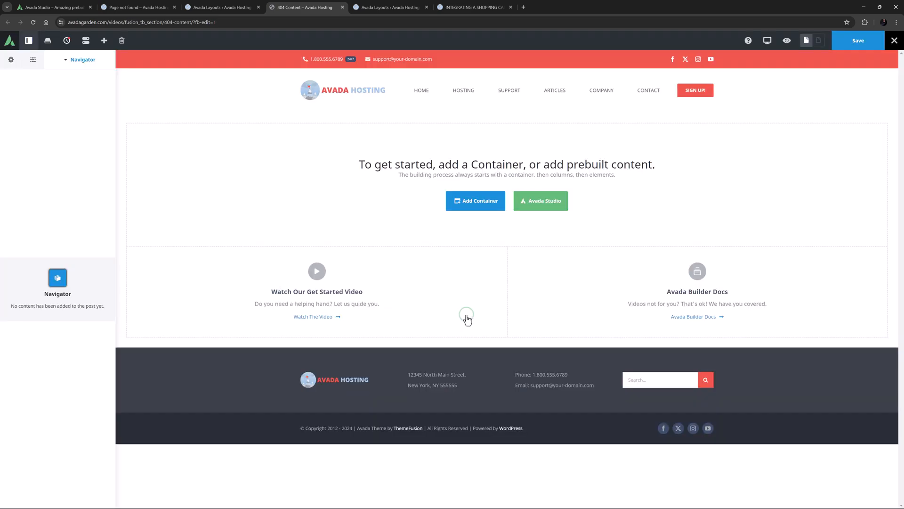
click(541, 200)
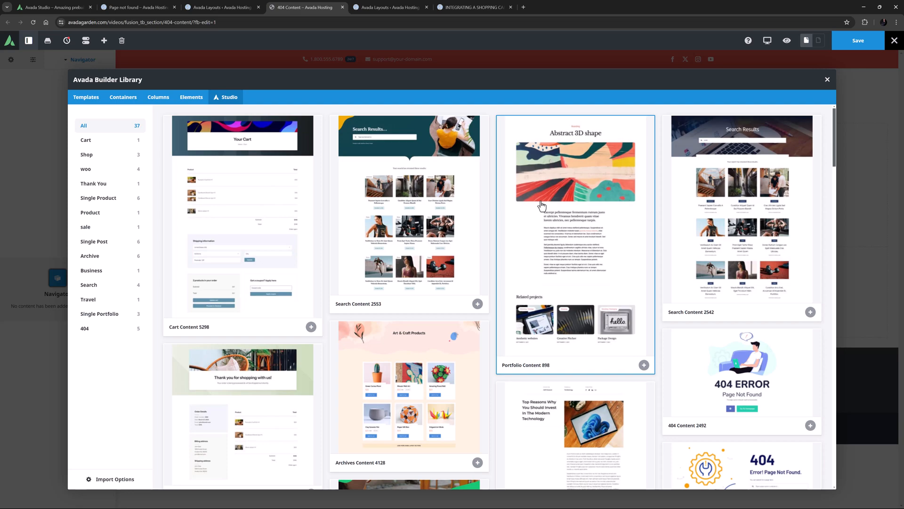
scroll(down, 3)
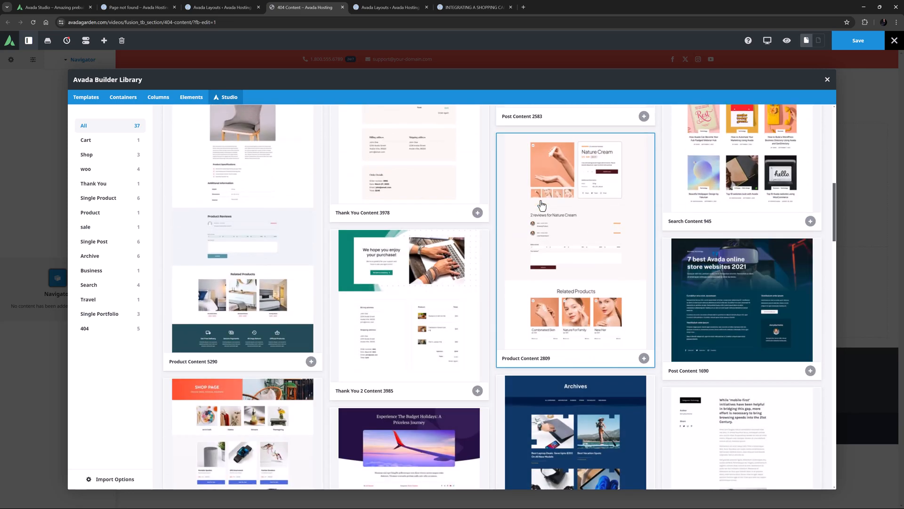
scroll(down, 3)
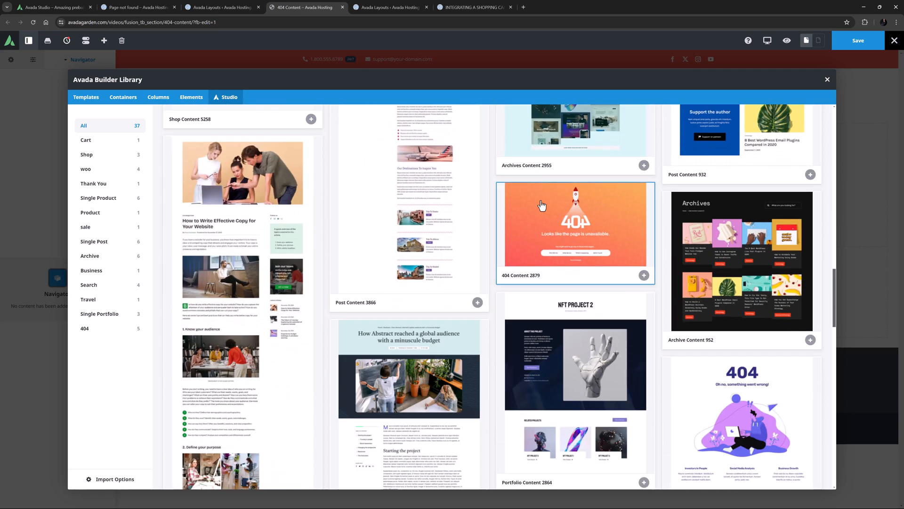
mouse_move(583, 243)
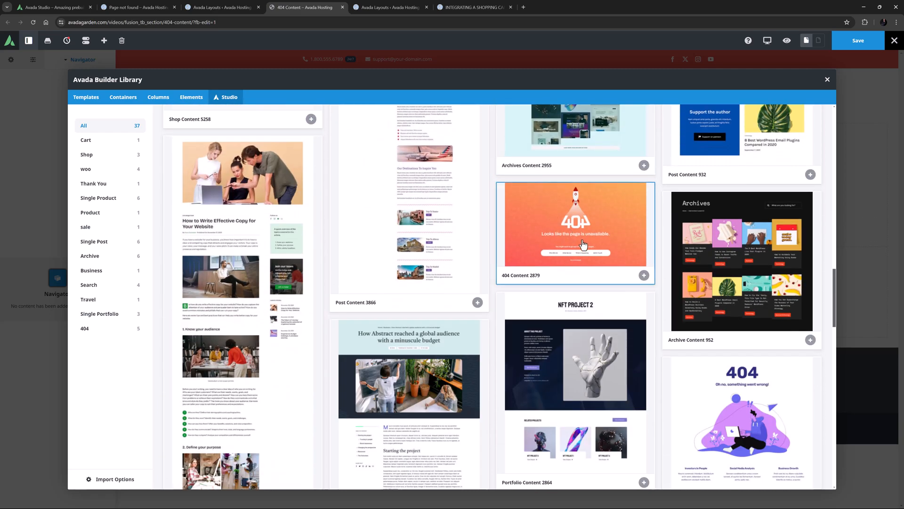
Import the rocket 404 Content 2879 design using site styling and original light text colours.
click(583, 244)
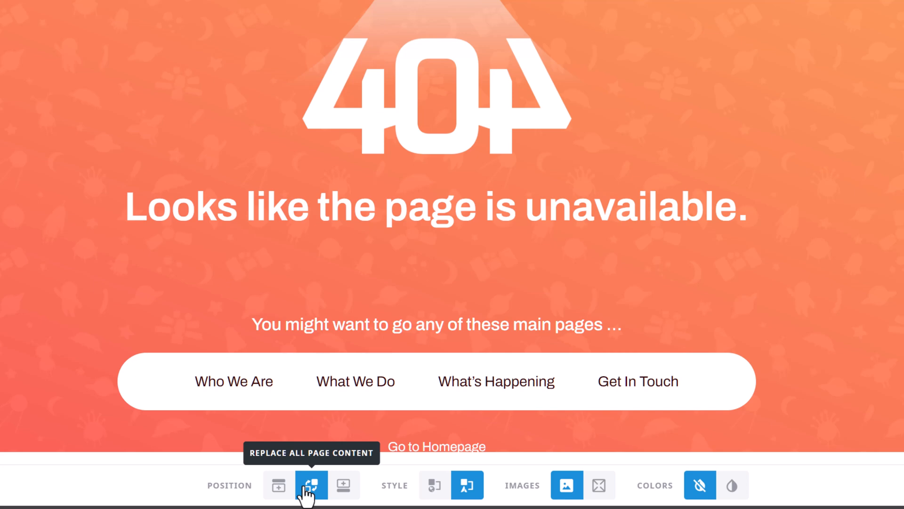
mouse_move(467, 486)
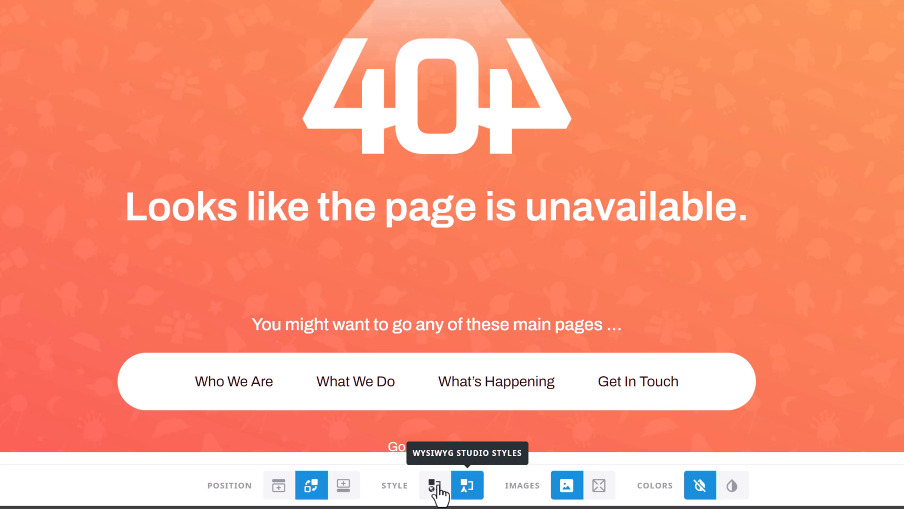
click(434, 497)
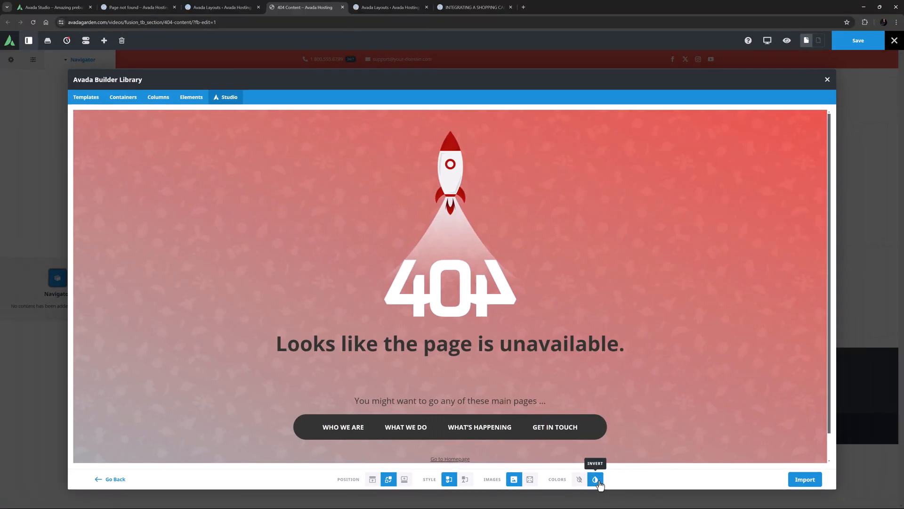
click(594, 478)
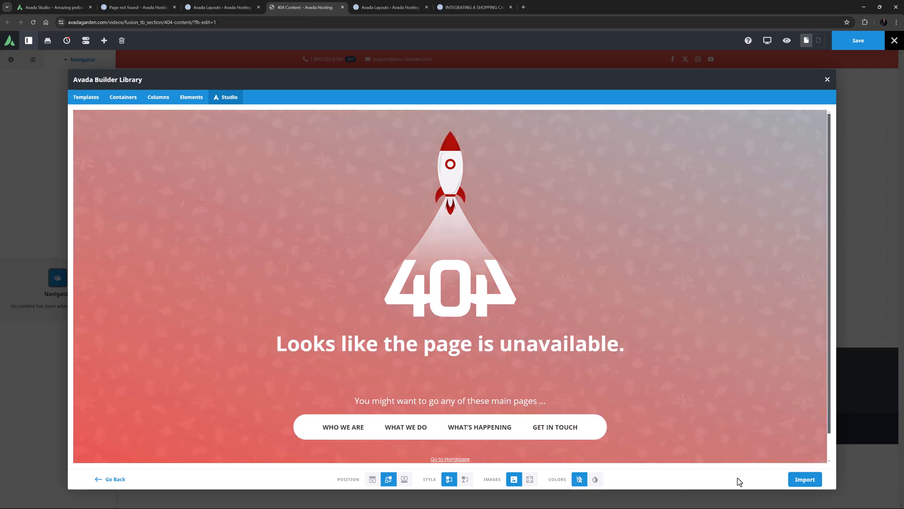
click(804, 479)
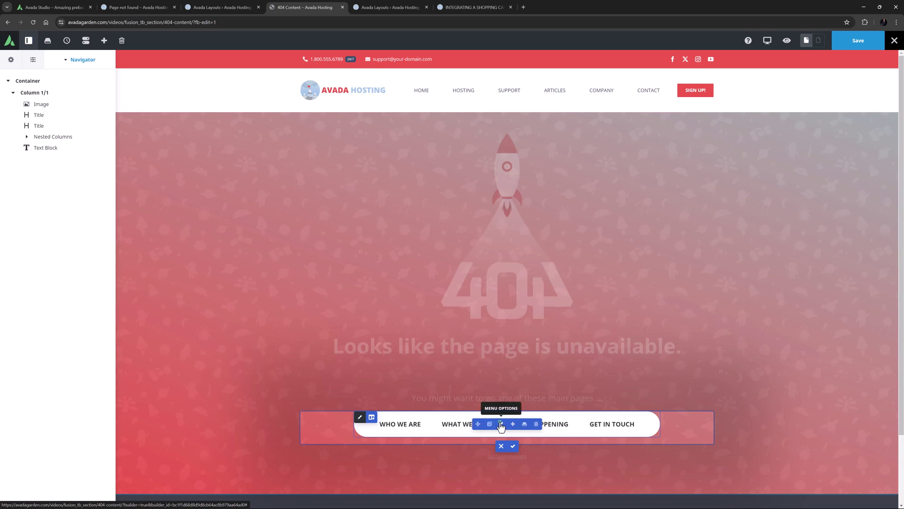
Set the links bar to Hosting Main Menu with a full 1/1 column width.
click(360, 417)
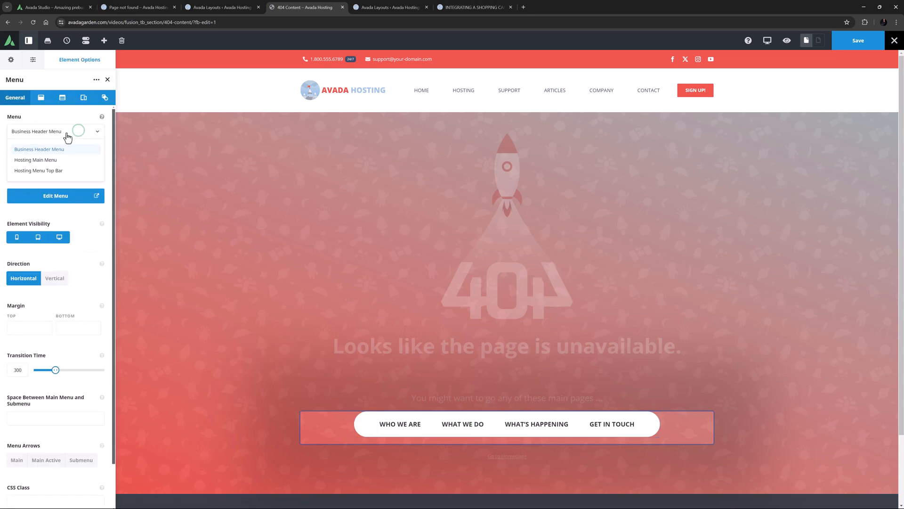
click(35, 160)
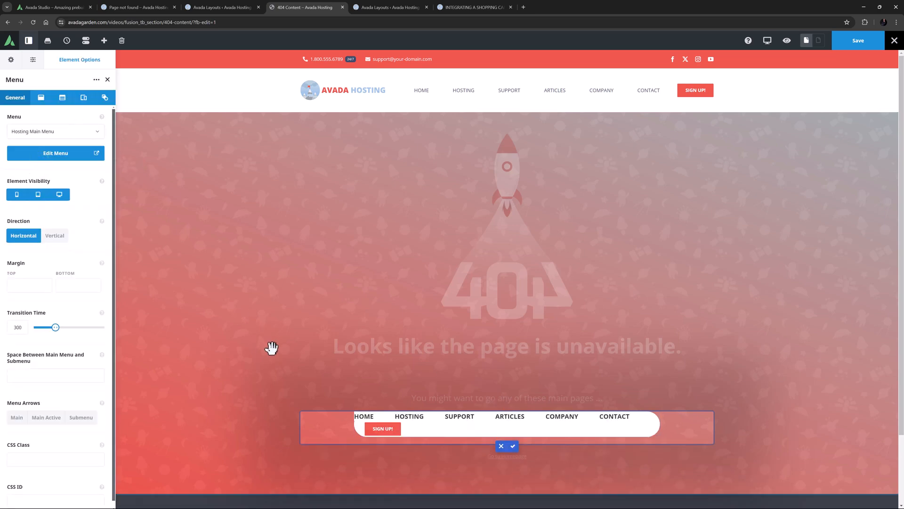
mouse_move(346, 400)
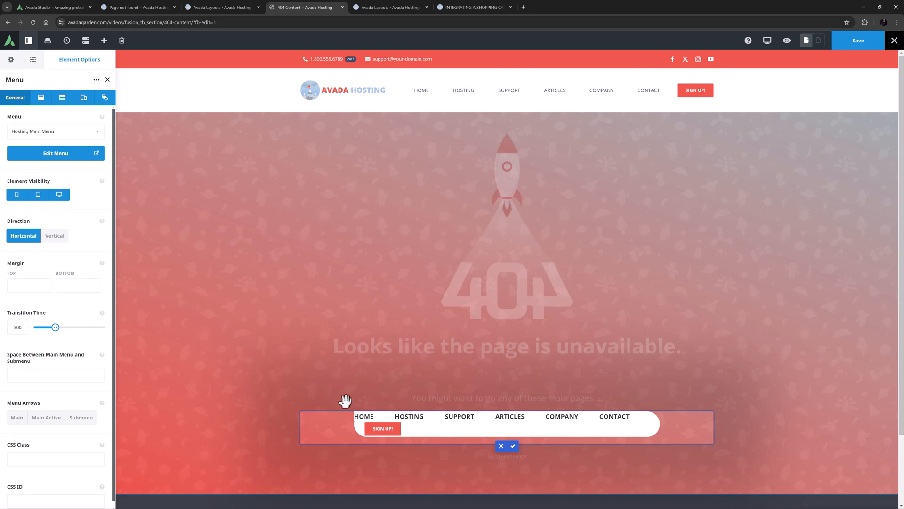
click(372, 417)
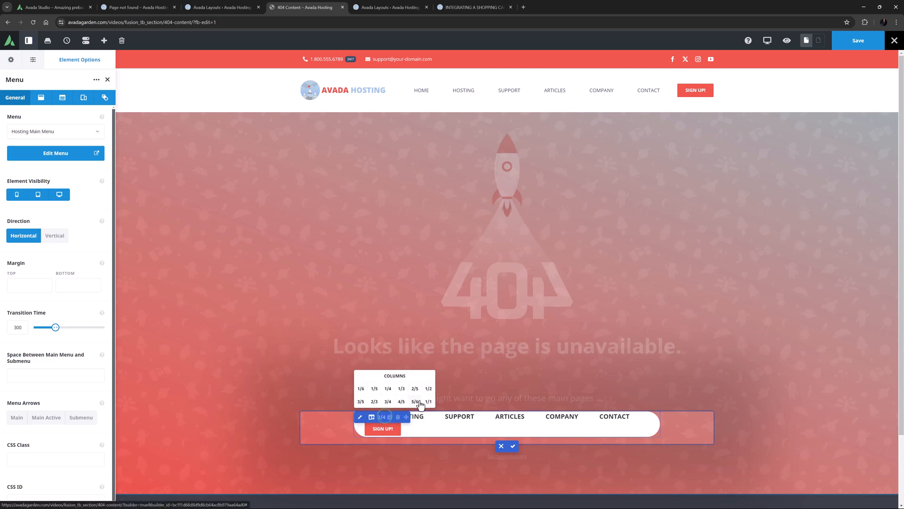
click(513, 446)
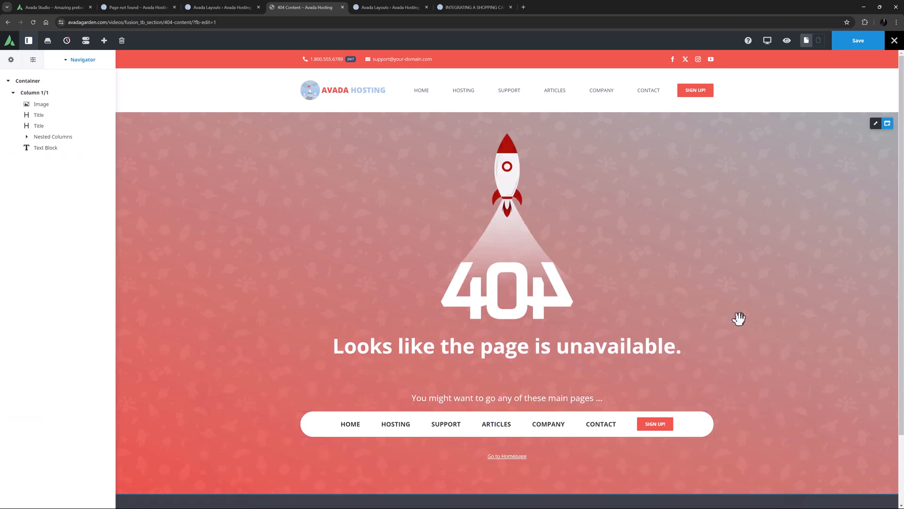
mouse_move(863, 131)
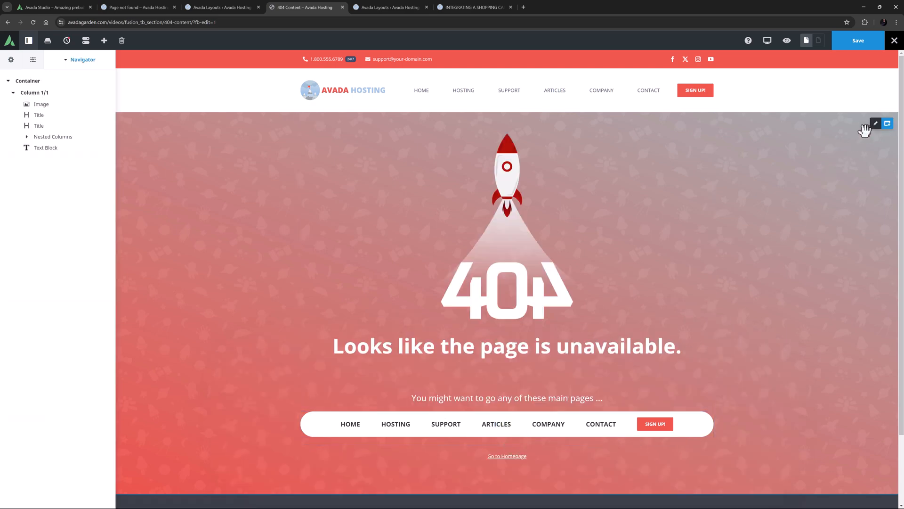
Give the 404 container a light blue-to-red gradient, start position 20, angle 180.
click(876, 123)
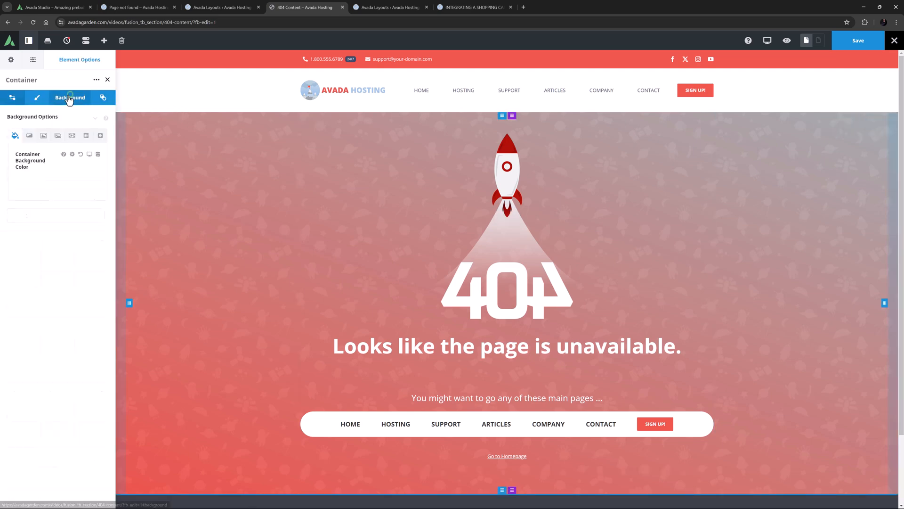
click(29, 135)
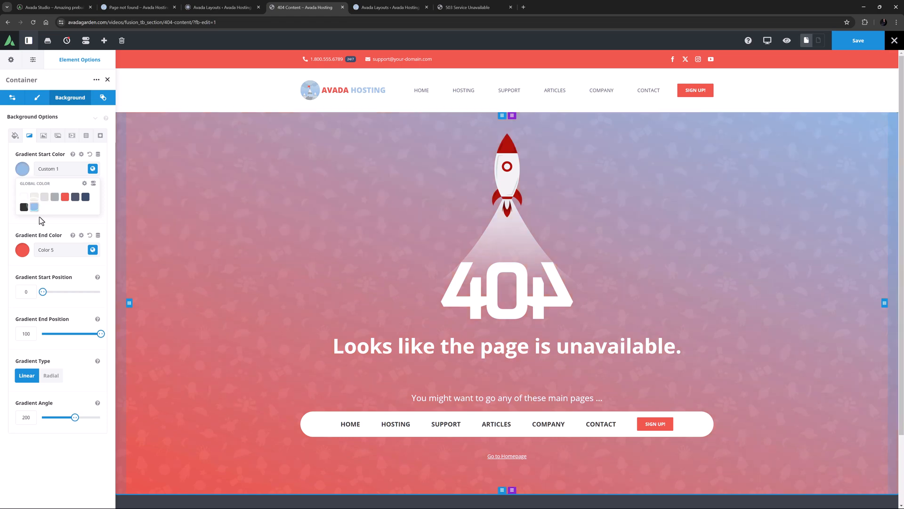
click(92, 211)
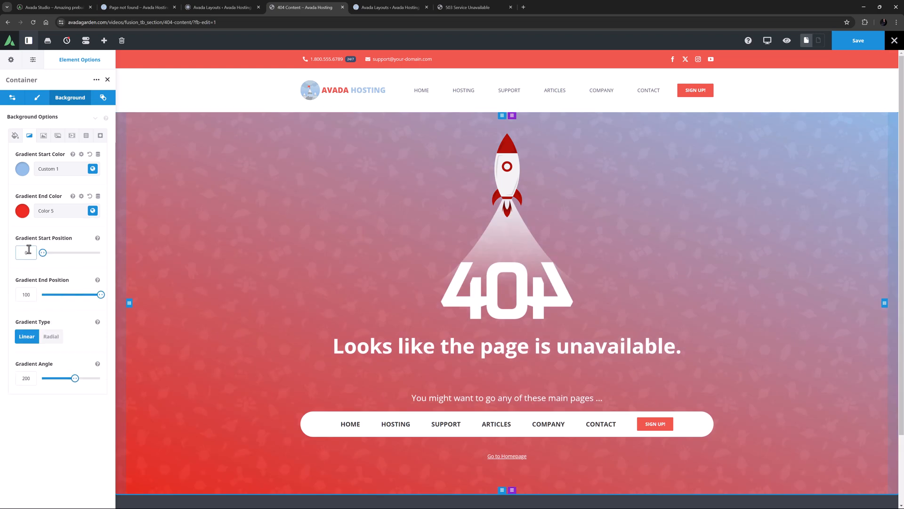
text(20)
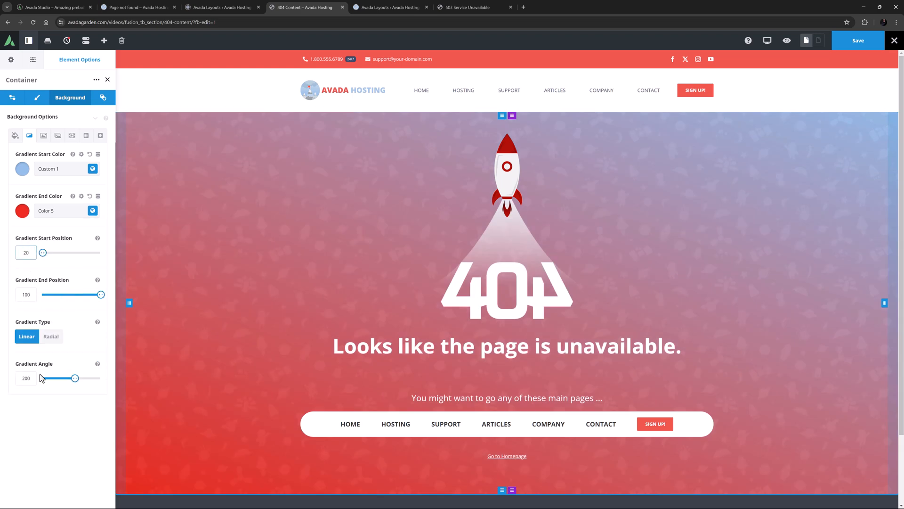
drag(74, 379, 74, 378)
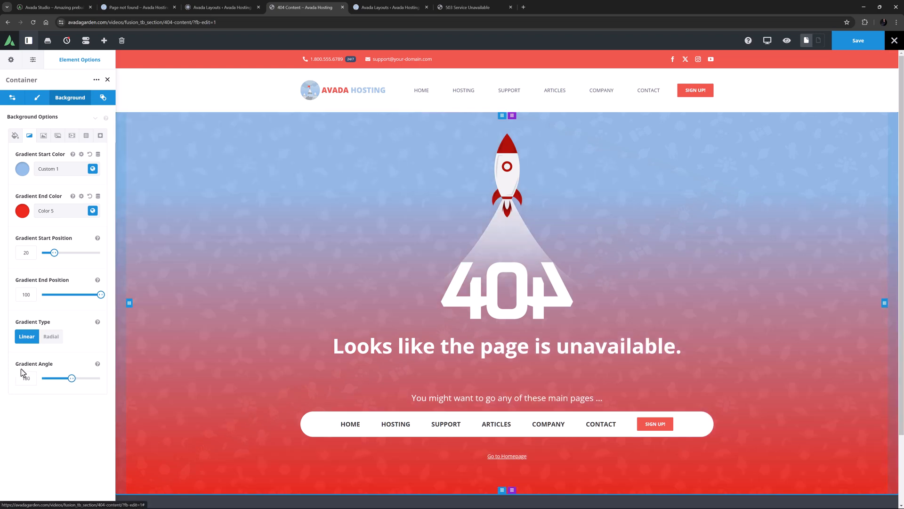
Retitle the 404 heading 'Sorry, that page seems to have taken off!', save, and view a live post.
double_click(344, 345)
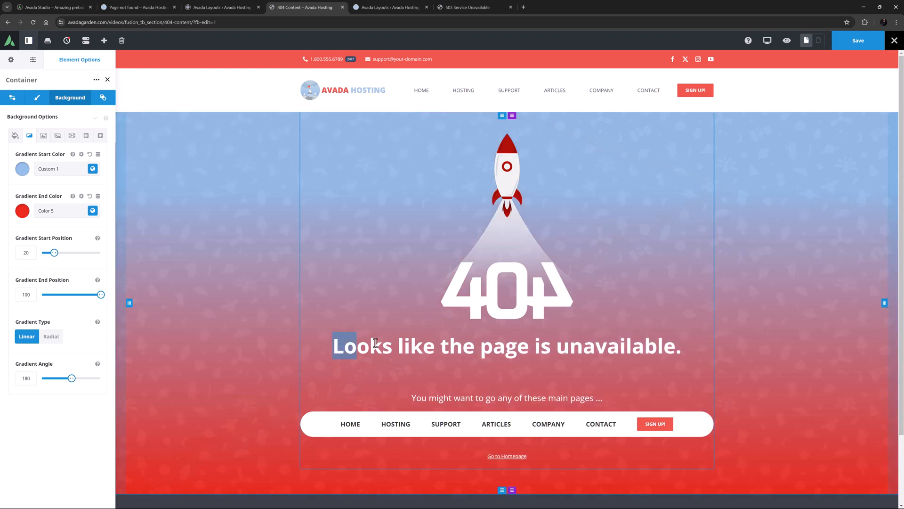
text(Sorry, that page seems to have taken off!)
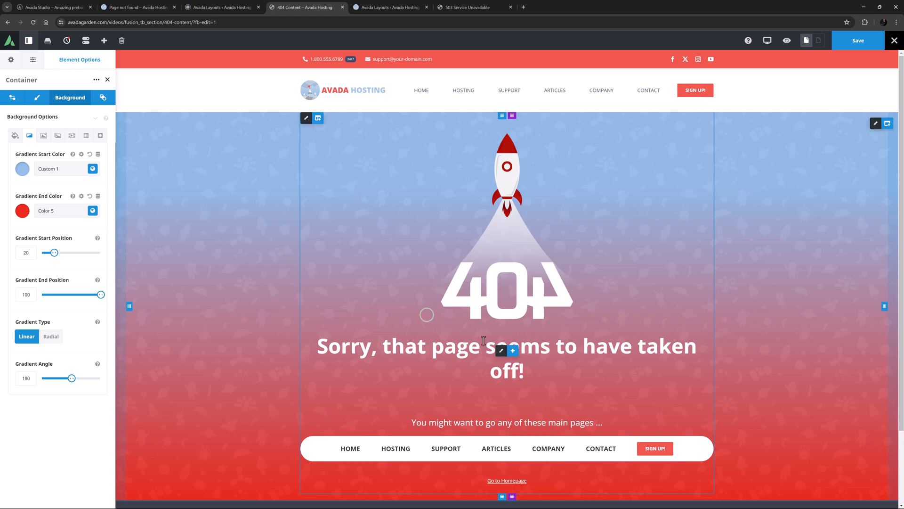
click(500, 351)
text(46)
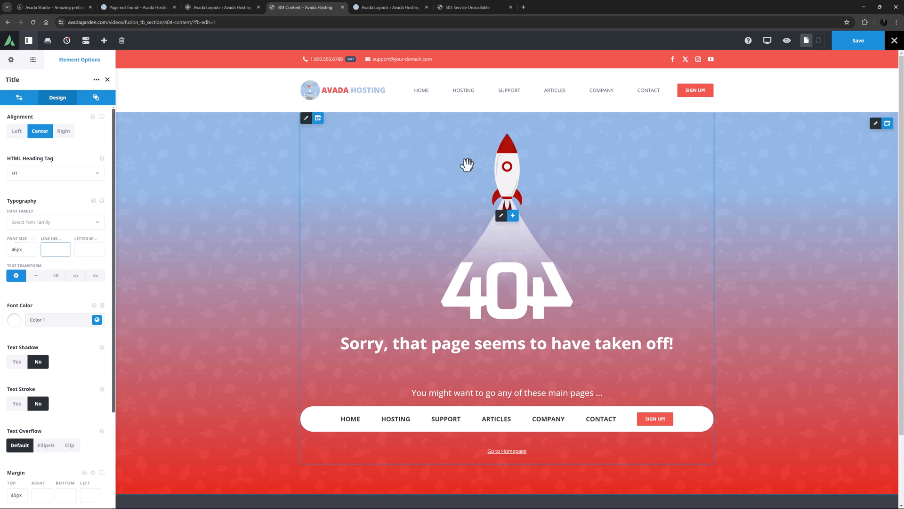
click(858, 40)
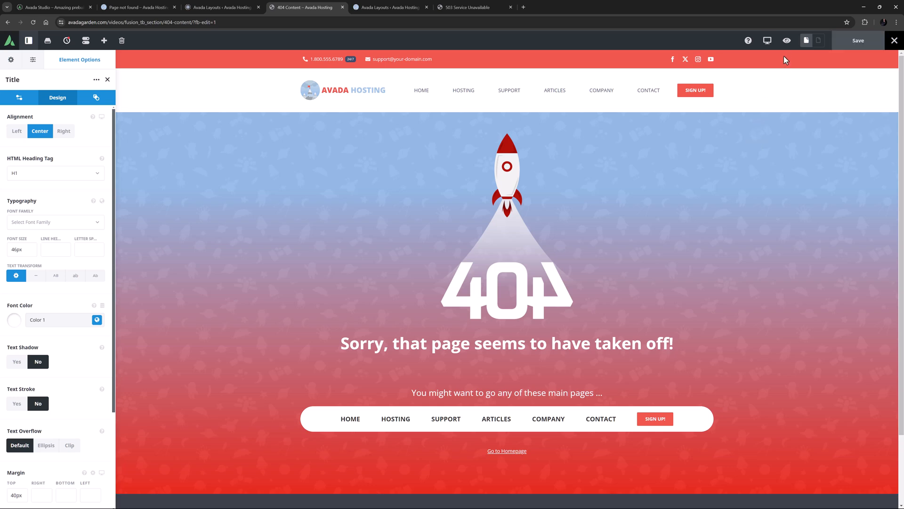
click(786, 40)
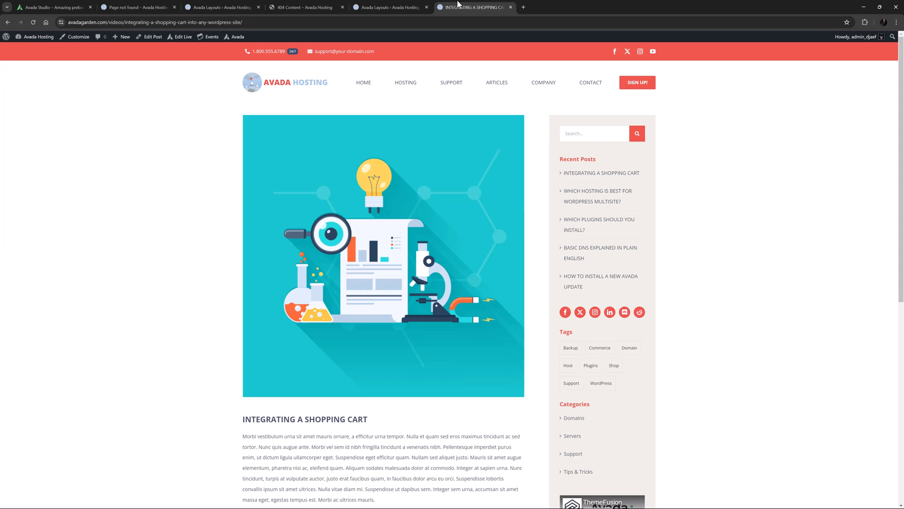
From the Layouts overview, edit the Single Post layout's Single Post Content section.
click(391, 7)
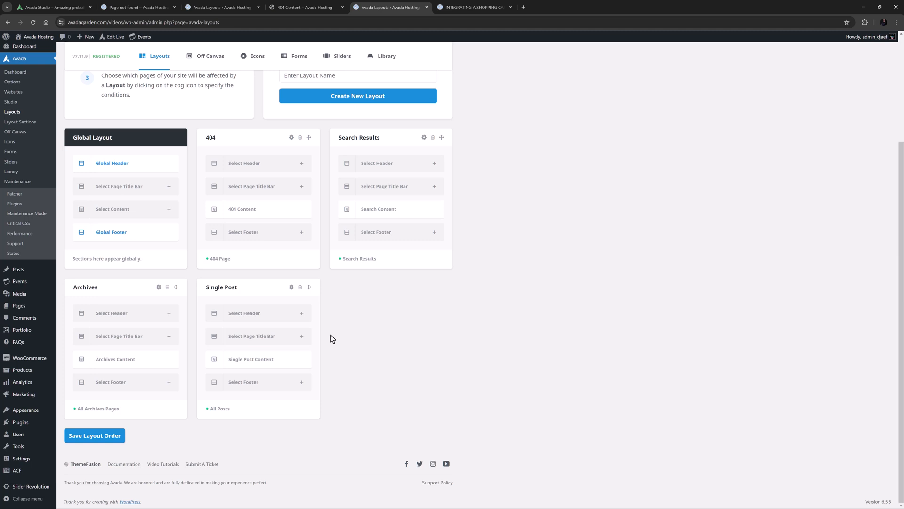
mouse_move(305, 349)
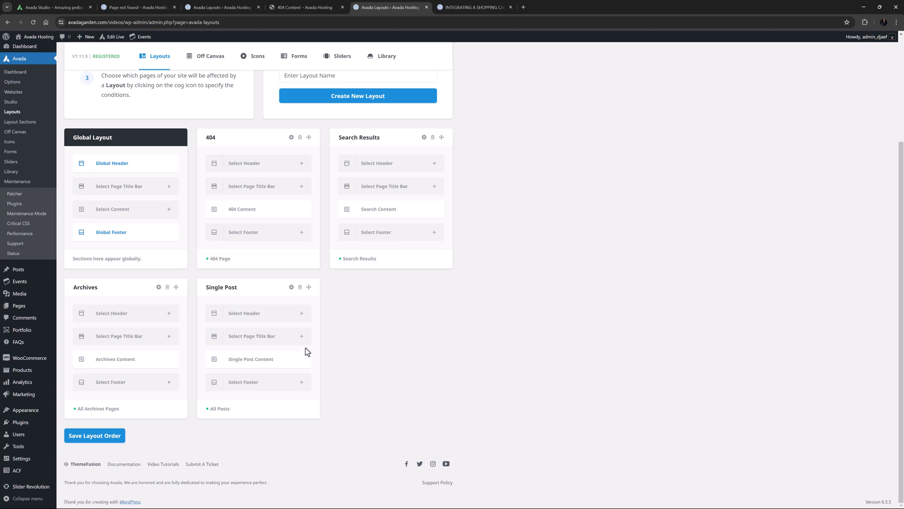
click(250, 358)
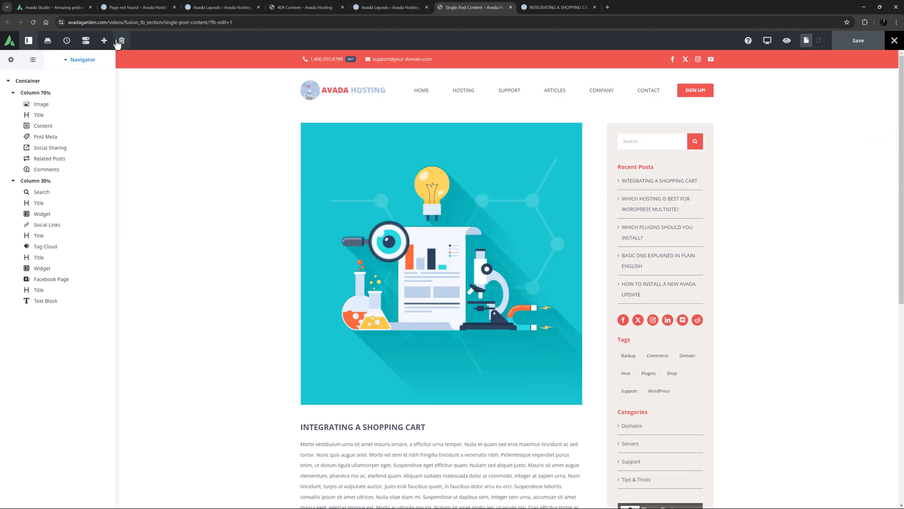
Clear the section and import a red cryptocurrency Single Post design from Avada Studio.
click(121, 40)
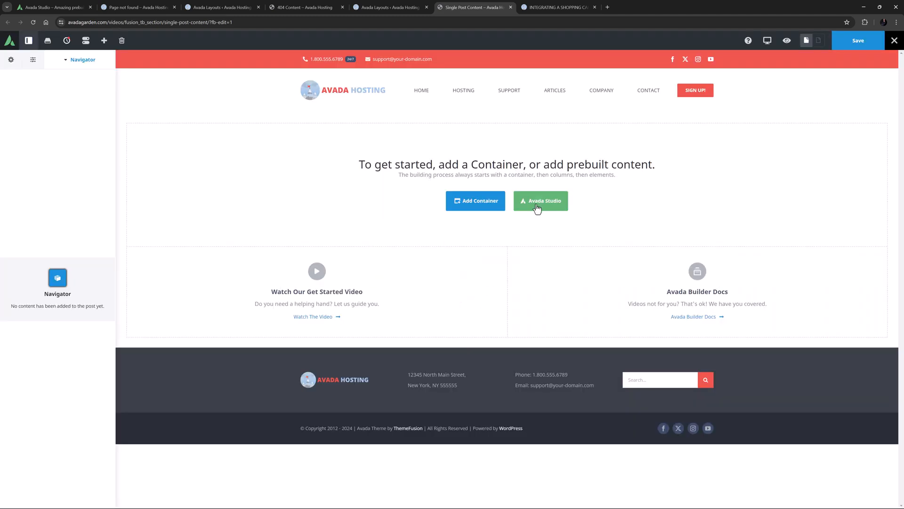
click(541, 201)
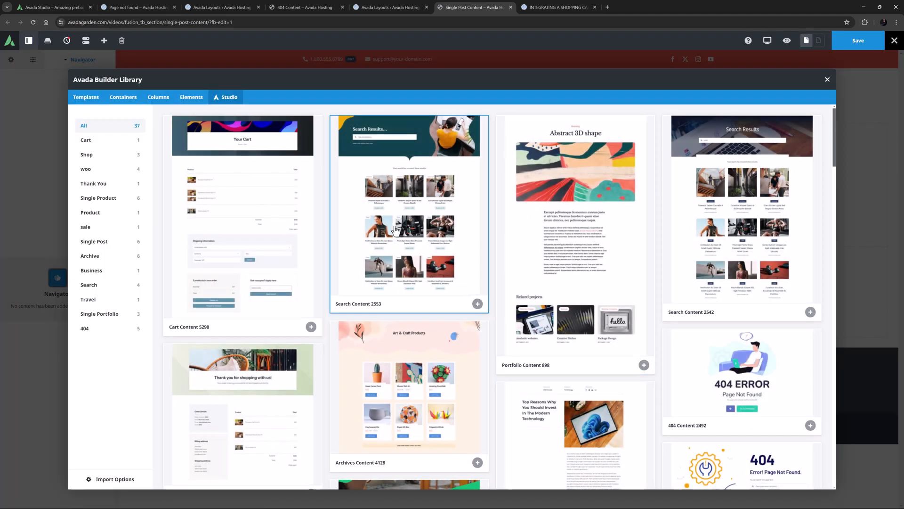
click(94, 241)
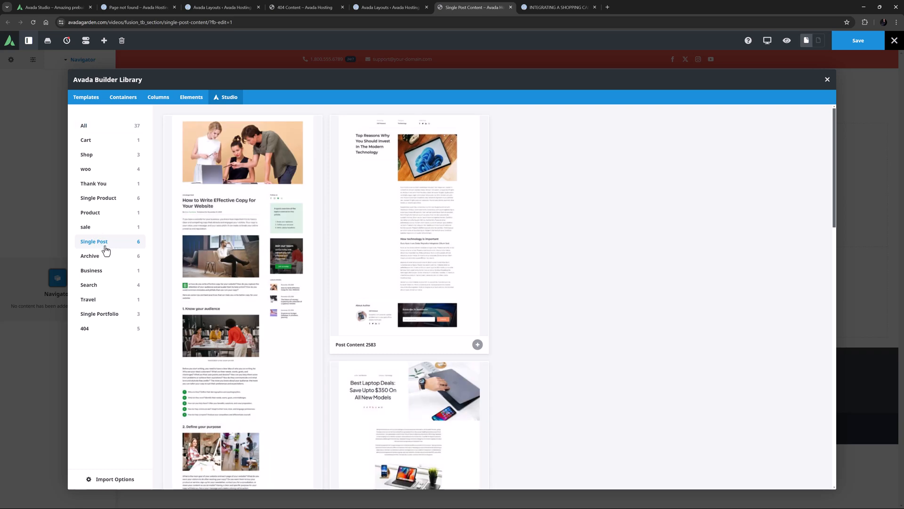
scroll(down, 3)
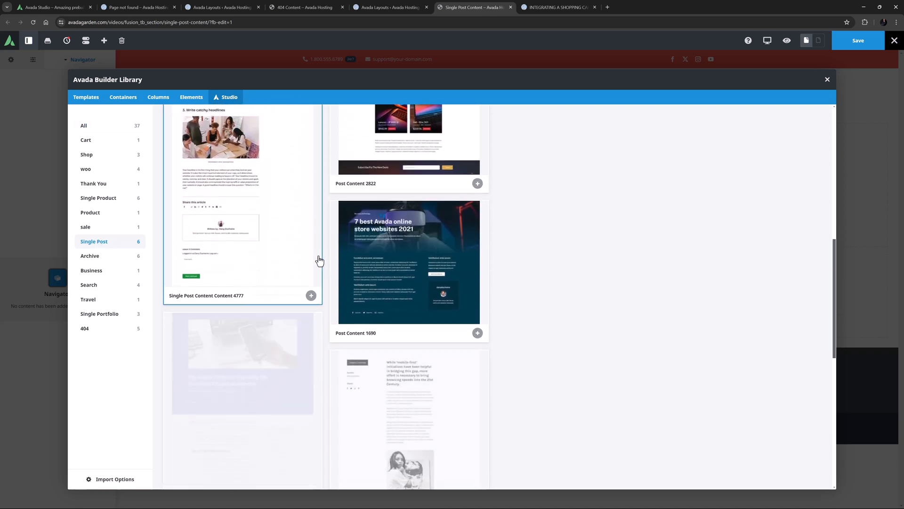
scroll(down, 3)
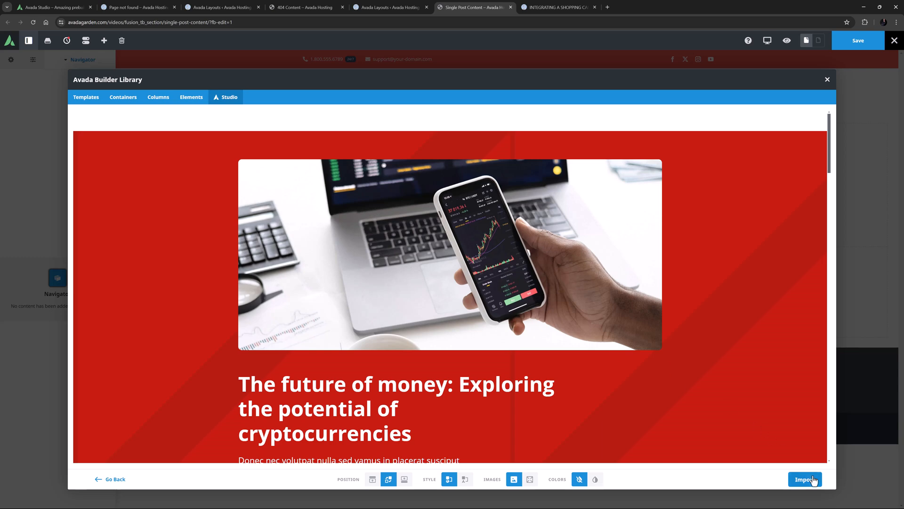
click(805, 479)
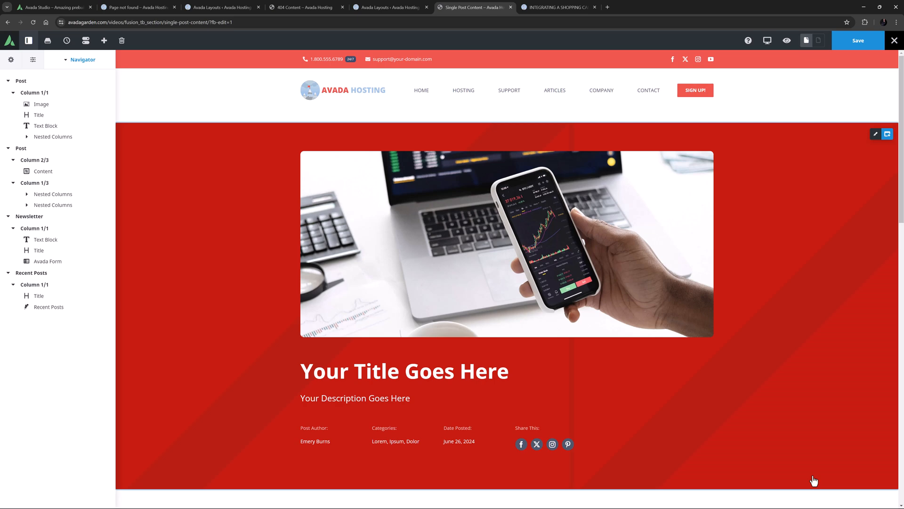
mouse_move(831, 488)
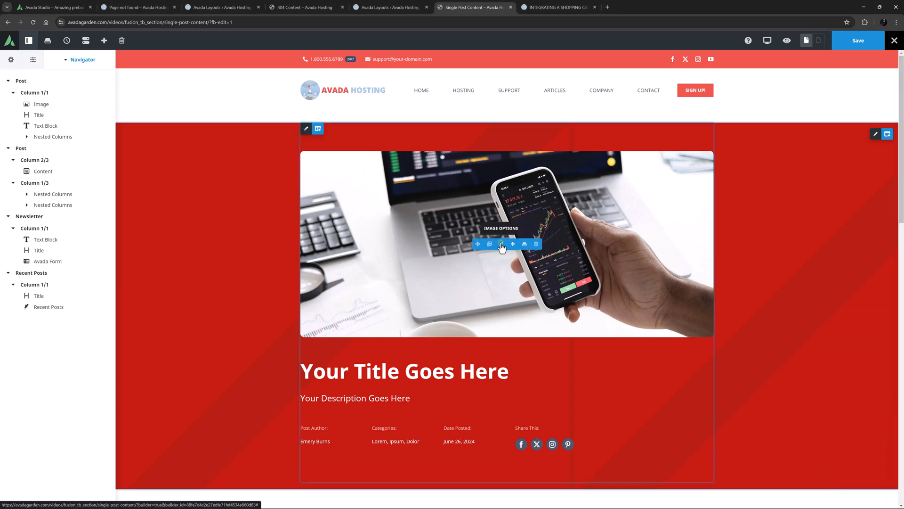
Check the hero image's Featured Image setting, then open the Layout Section Options.
click(500, 244)
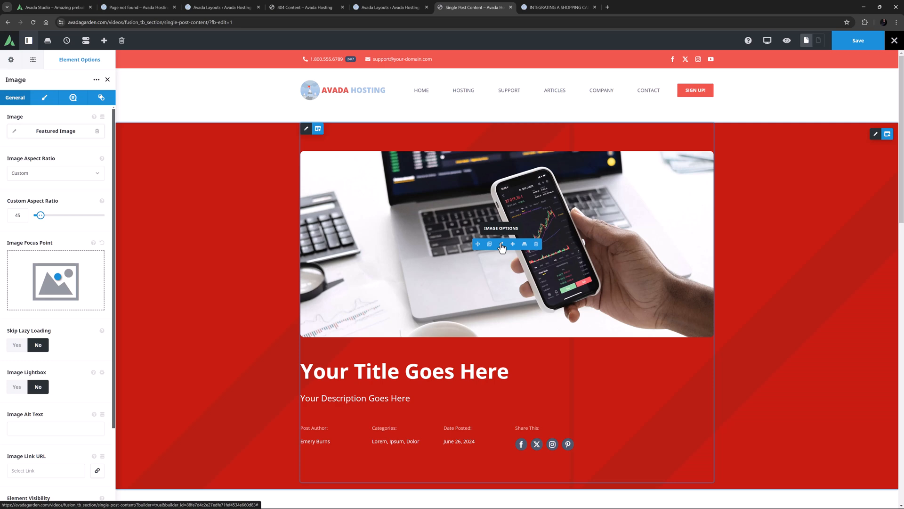
click(10, 60)
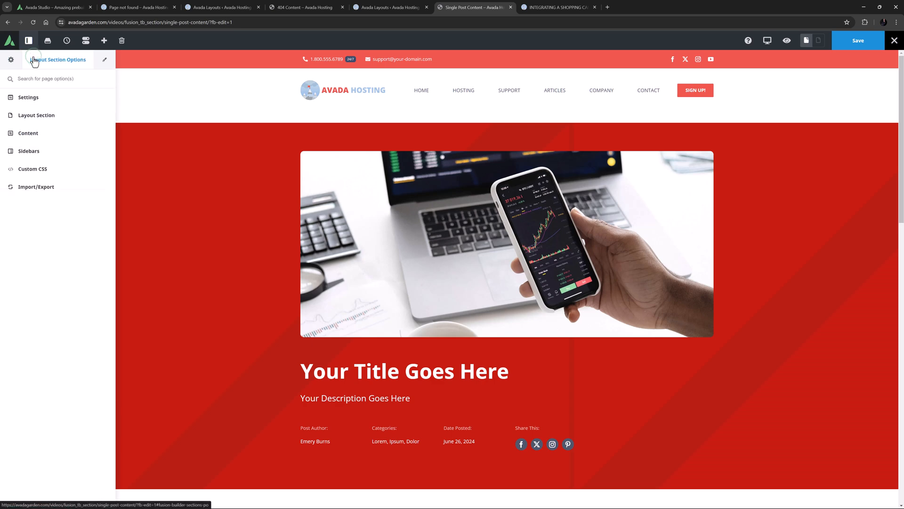
Preview the section with 'A Basic Guide to WordPress User Permissions' and delete the Text Block.
click(36, 115)
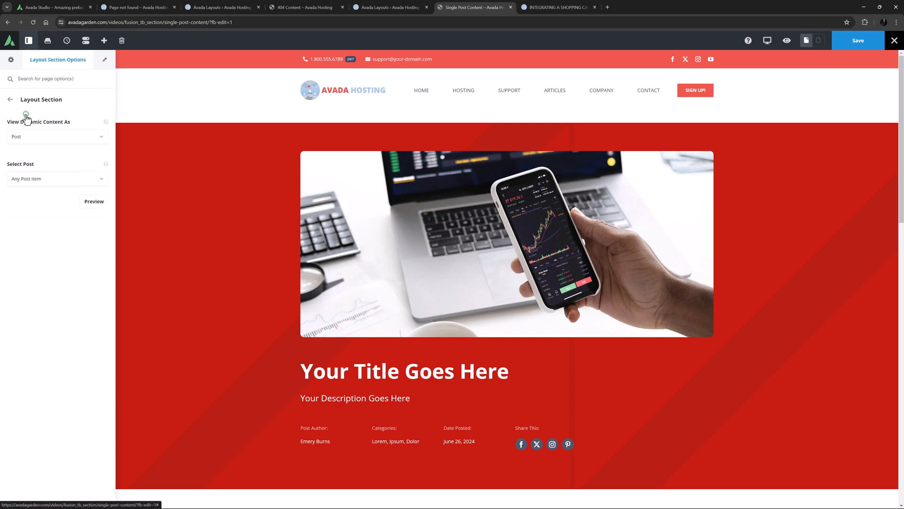
click(56, 178)
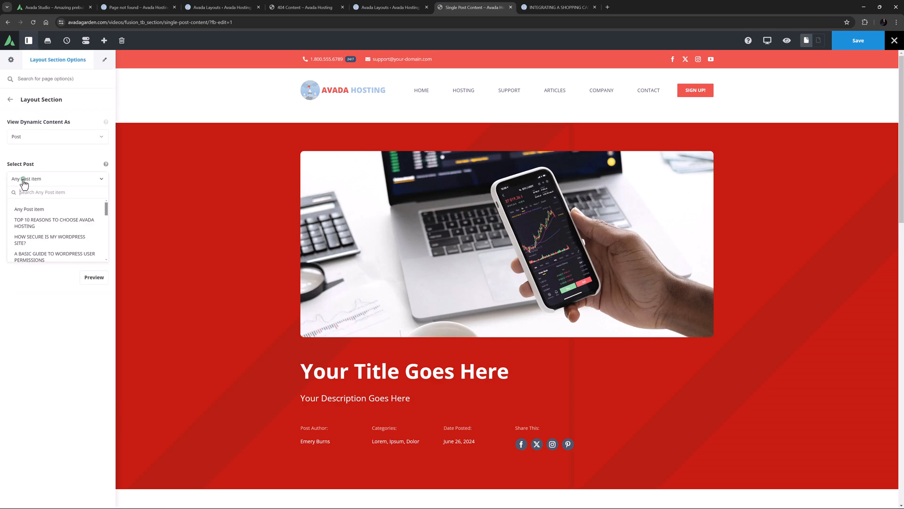
click(54, 256)
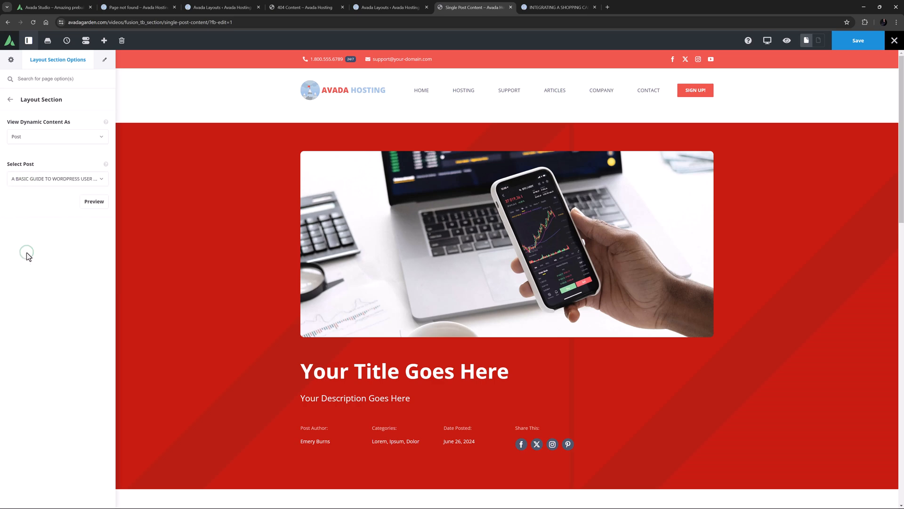
click(93, 201)
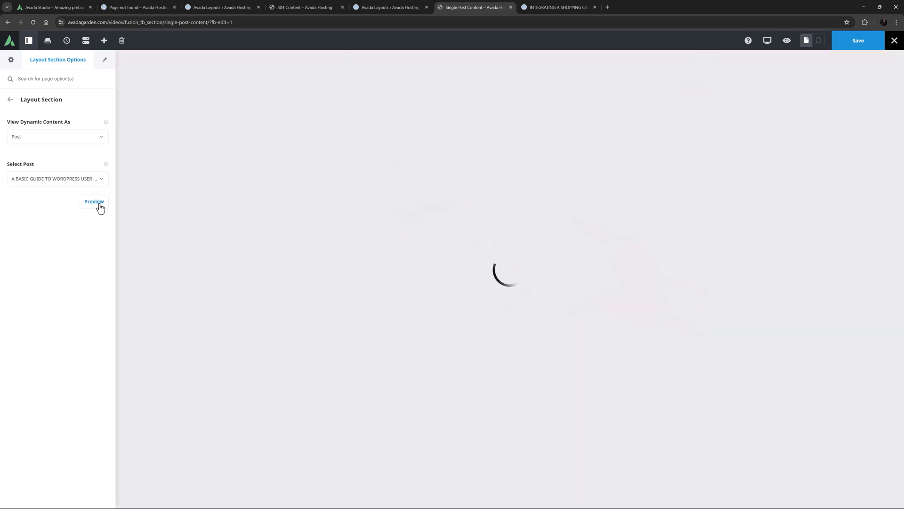
click(94, 201)
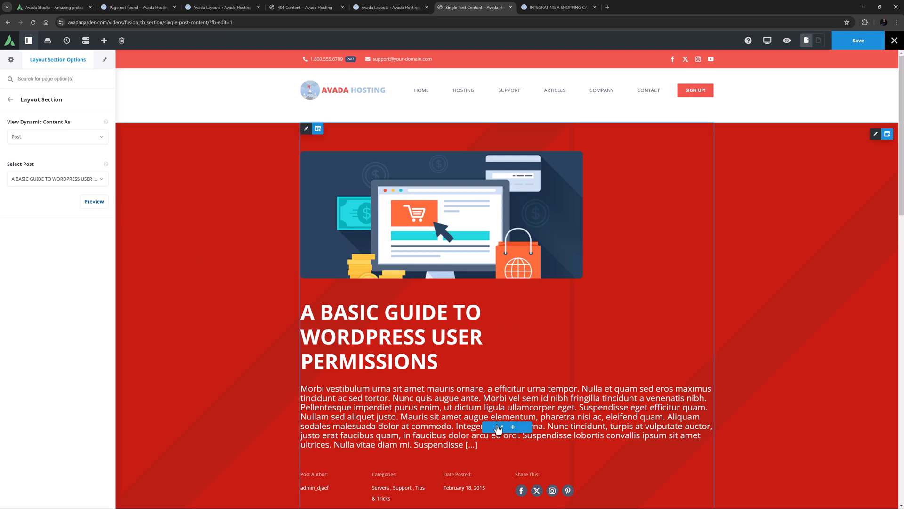
click(503, 427)
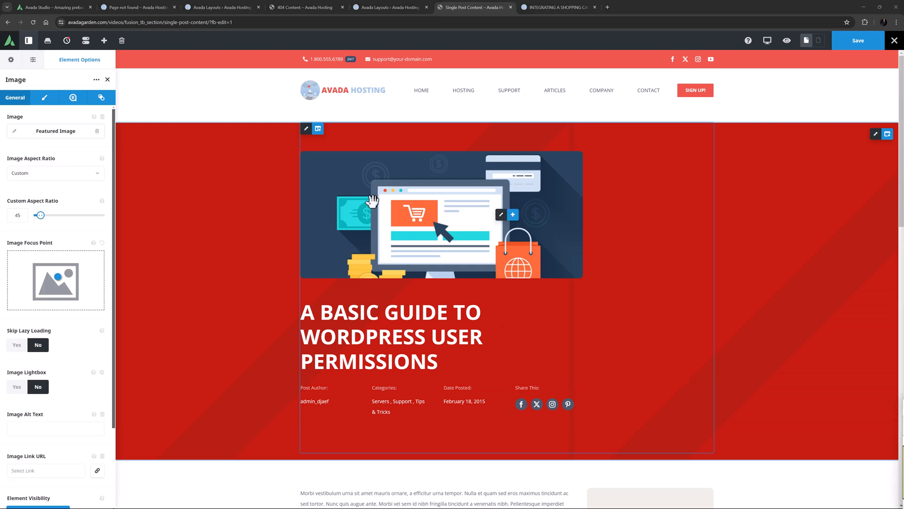
Narrow the hero column and remove the Title's 300px right margin.
click(330, 128)
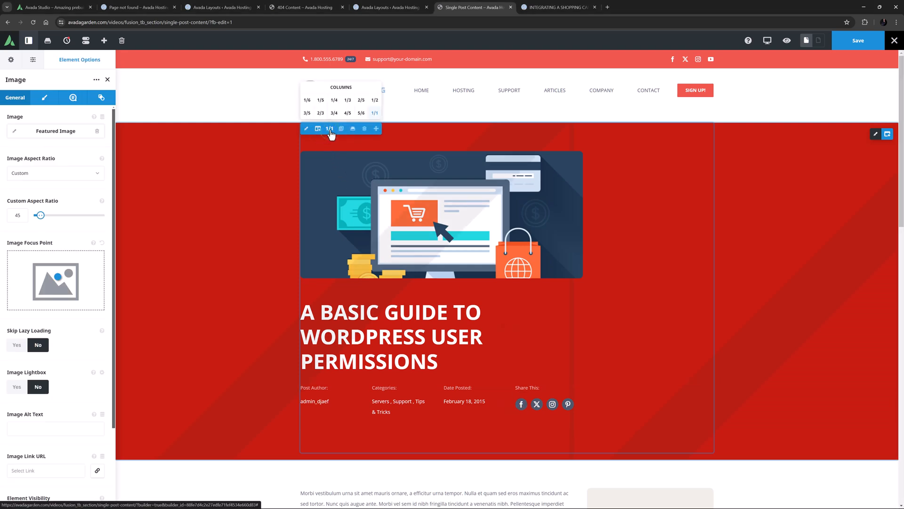
click(375, 113)
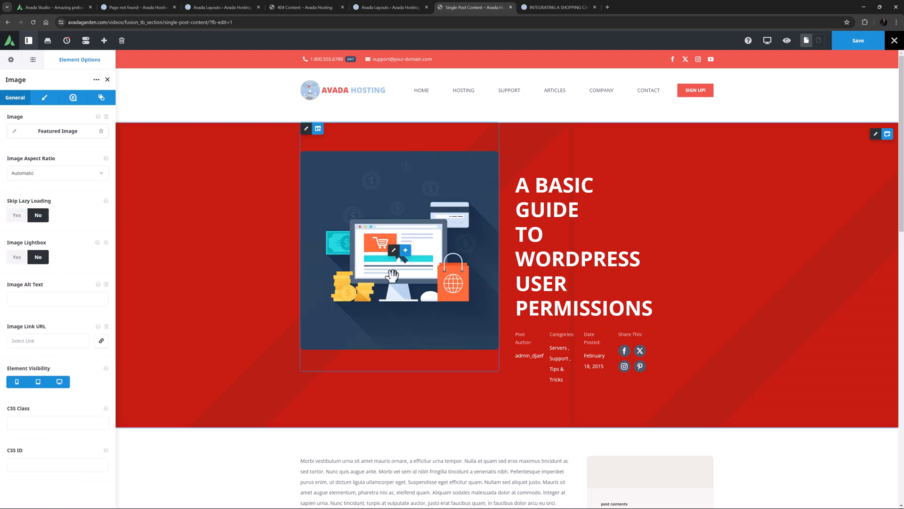
click(584, 240)
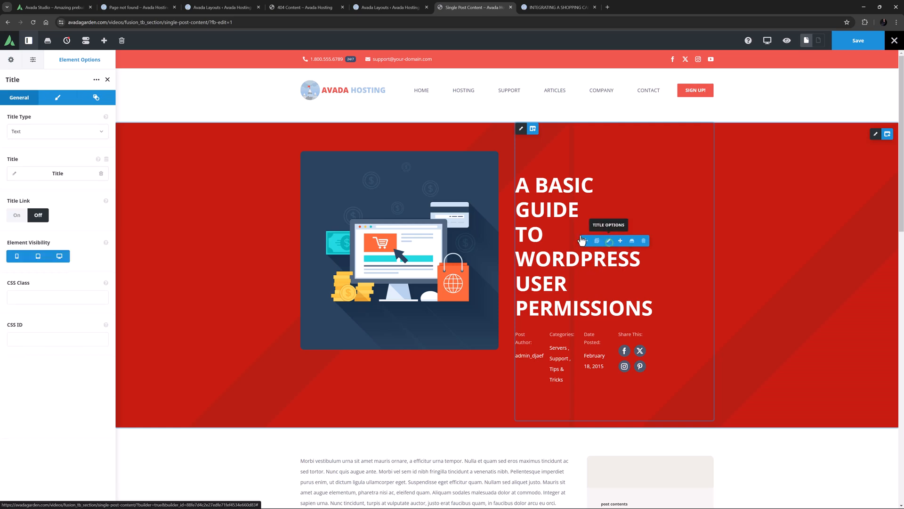
click(57, 97)
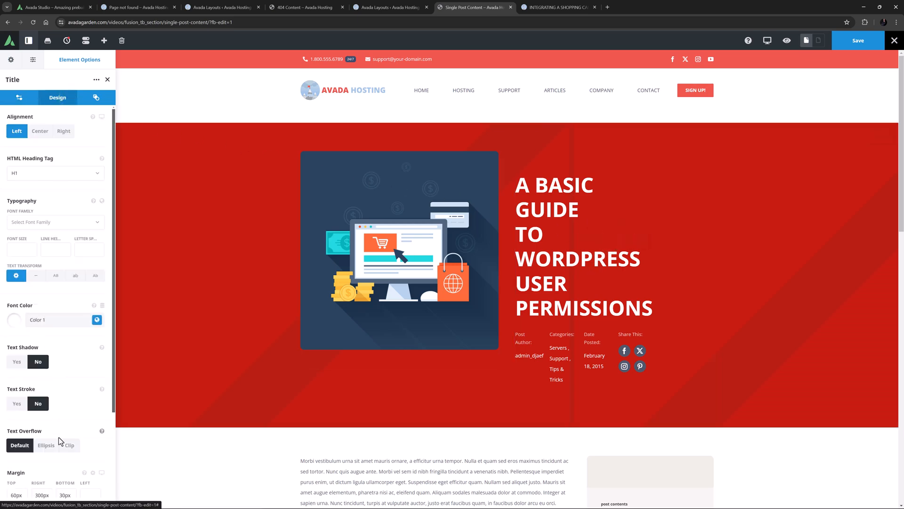
scroll(down, 3)
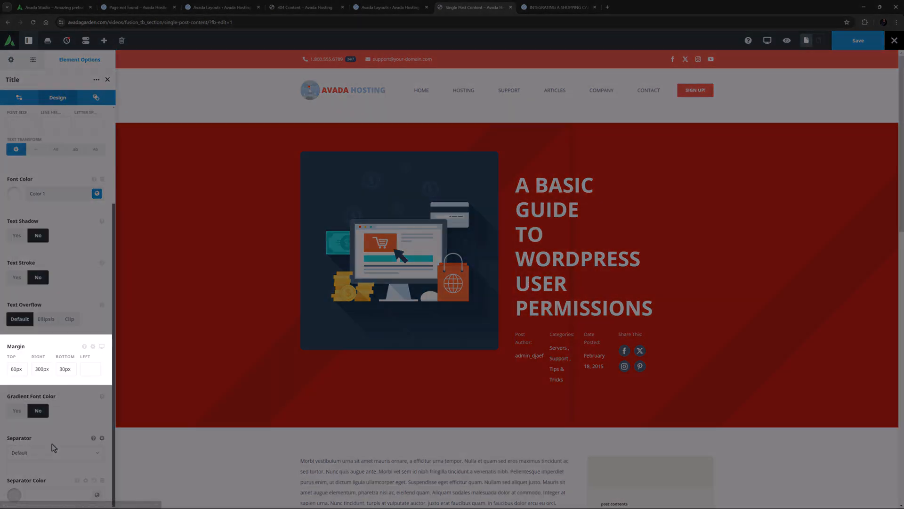
click(41, 368)
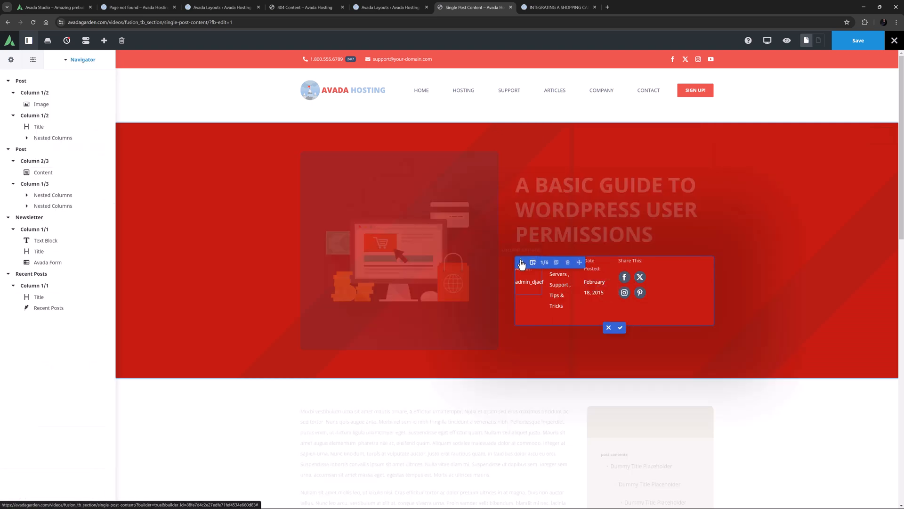
Change the author, categories, date and sharing columns from 1/6 to 1/2 width.
click(522, 261)
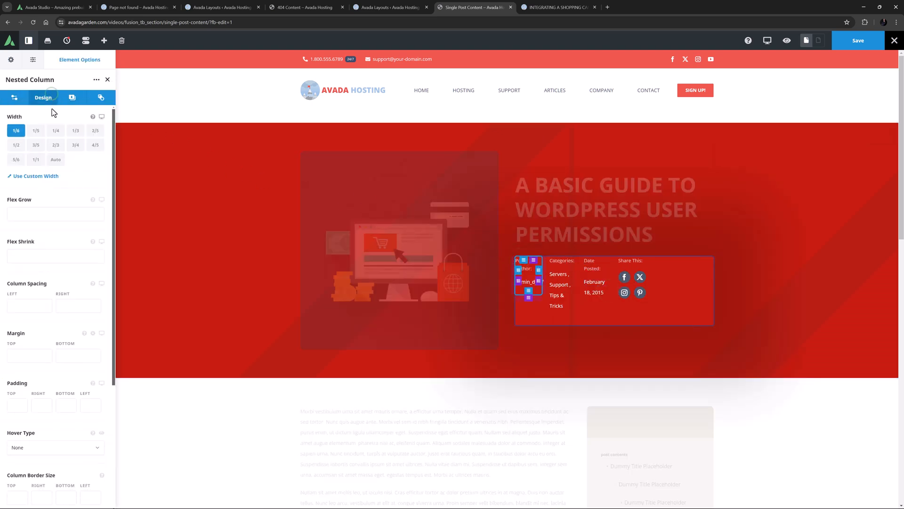
click(15, 97)
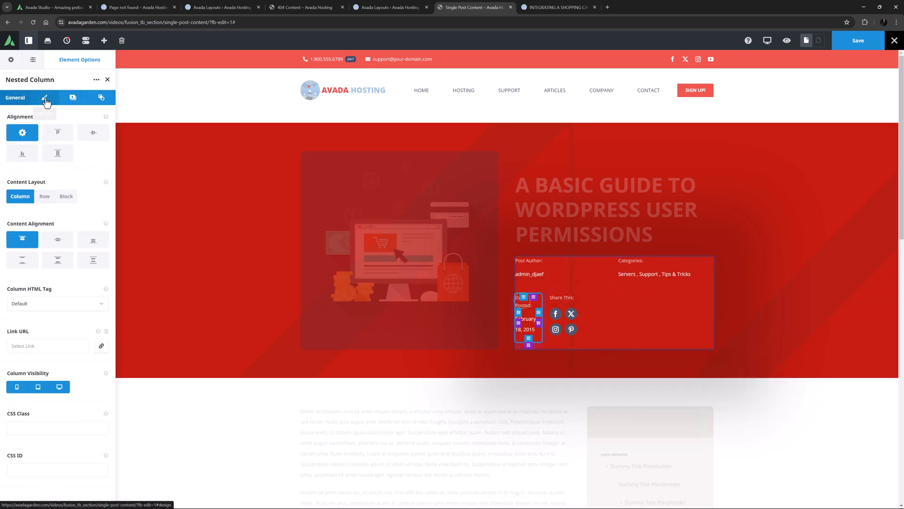
click(42, 97)
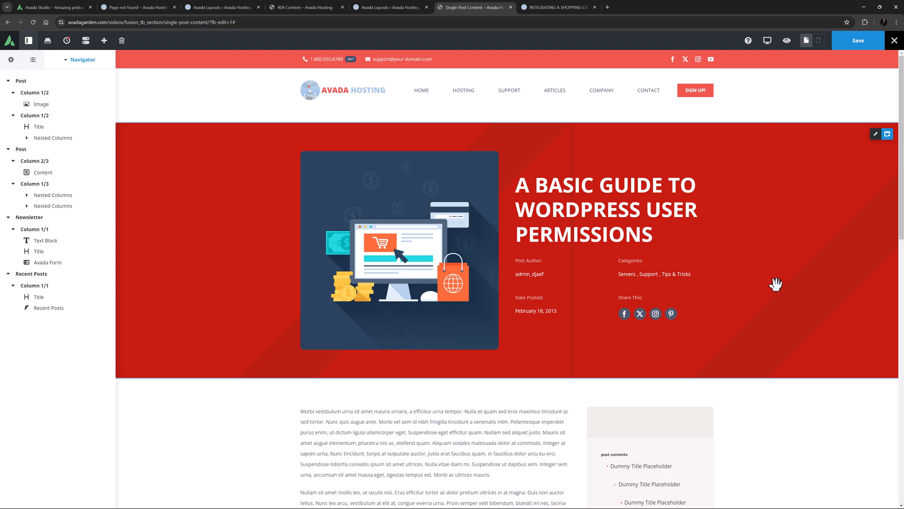
scroll(down, 3)
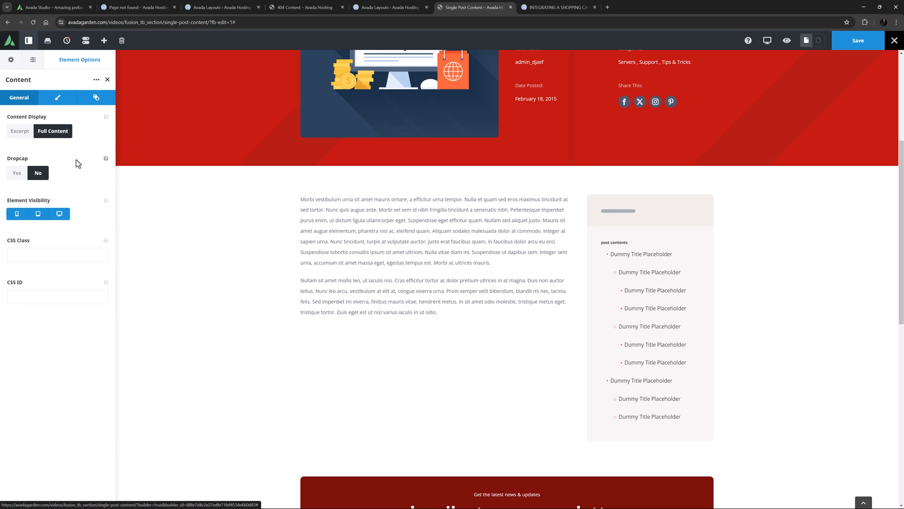
Set the Content element's font size to 16px, then check the layout down to the footer.
click(57, 98)
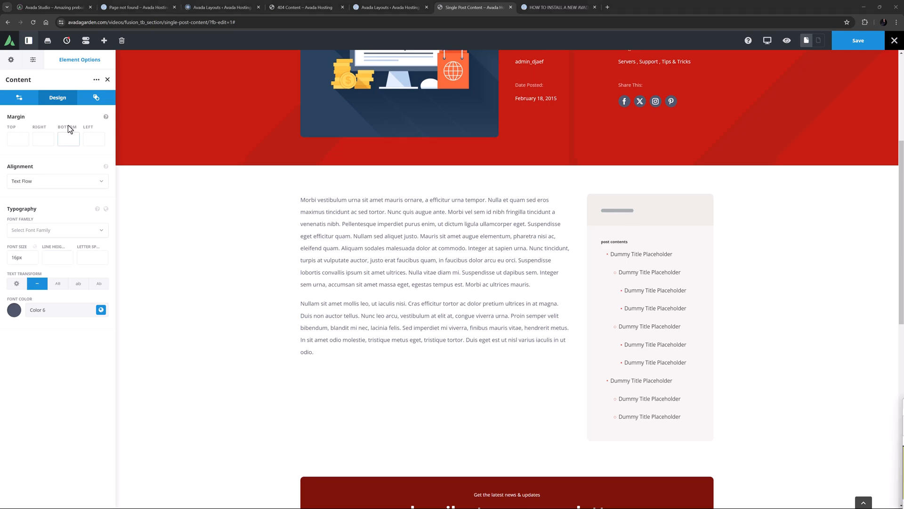
click(33, 59)
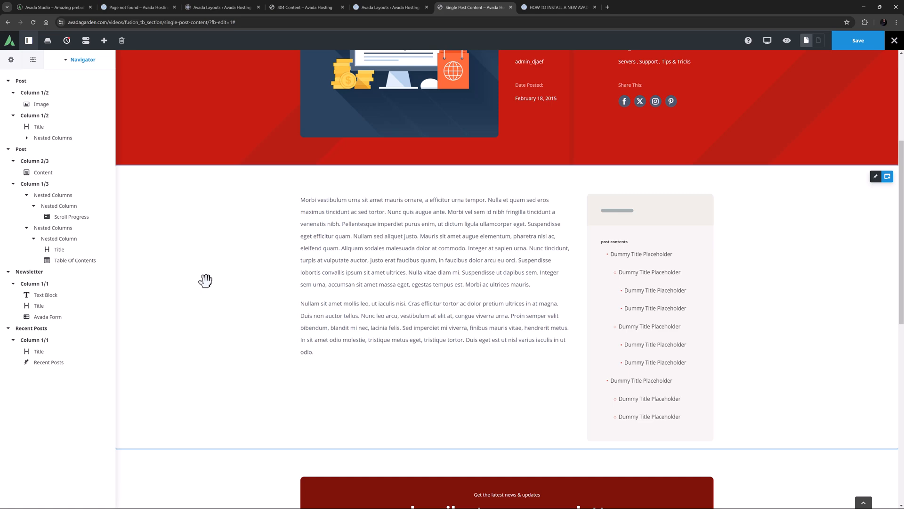
scroll(down, 3)
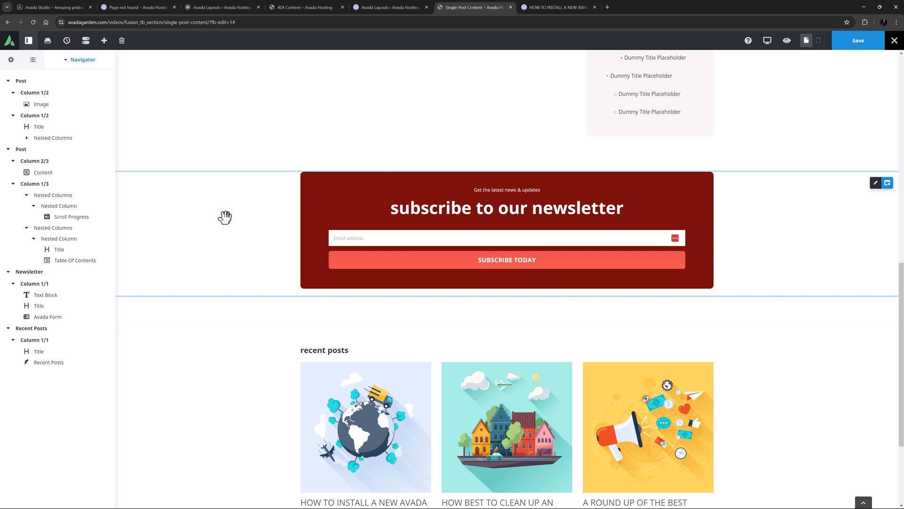
scroll(down, 3)
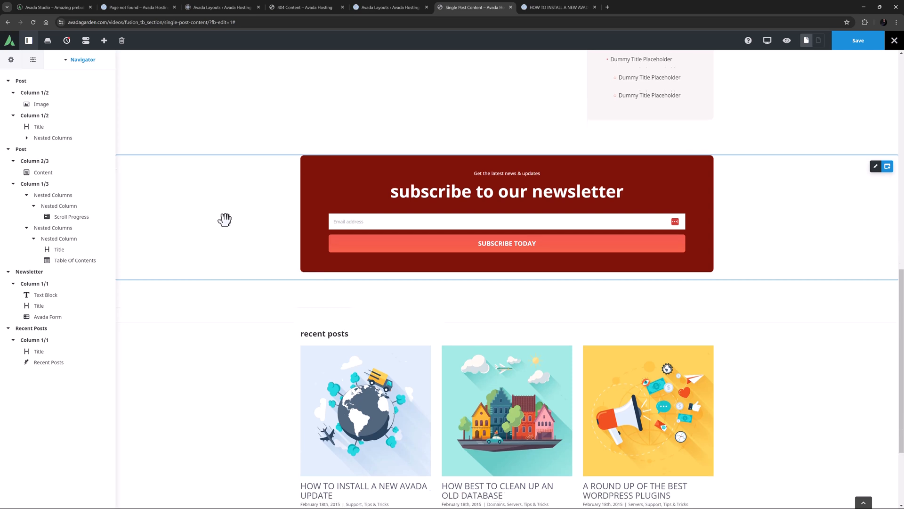
scroll(down, 3)
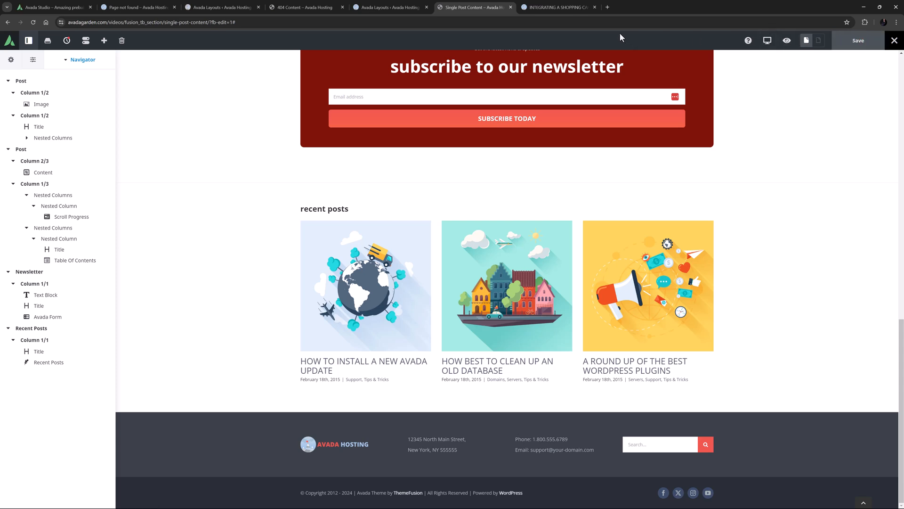
click(560, 7)
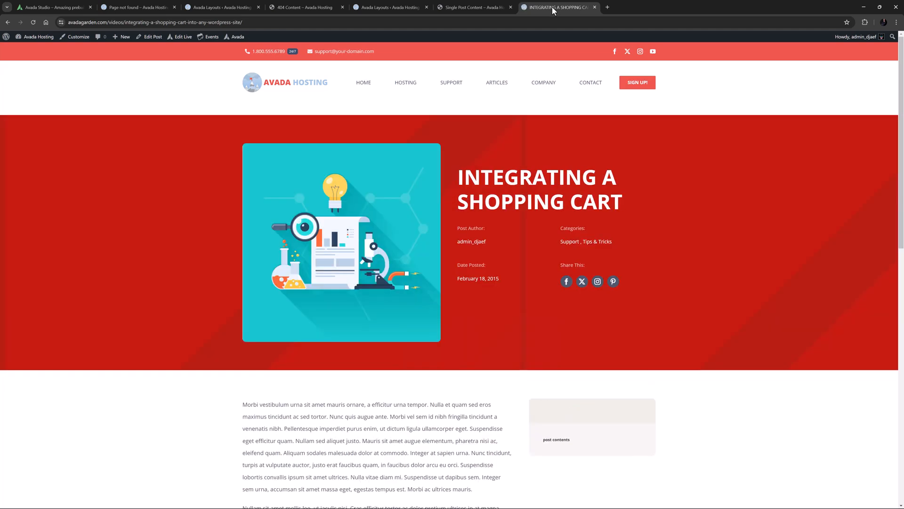
Open the 'How To Install A New Avada Update' post from Recent Posts.
scroll(down, 3)
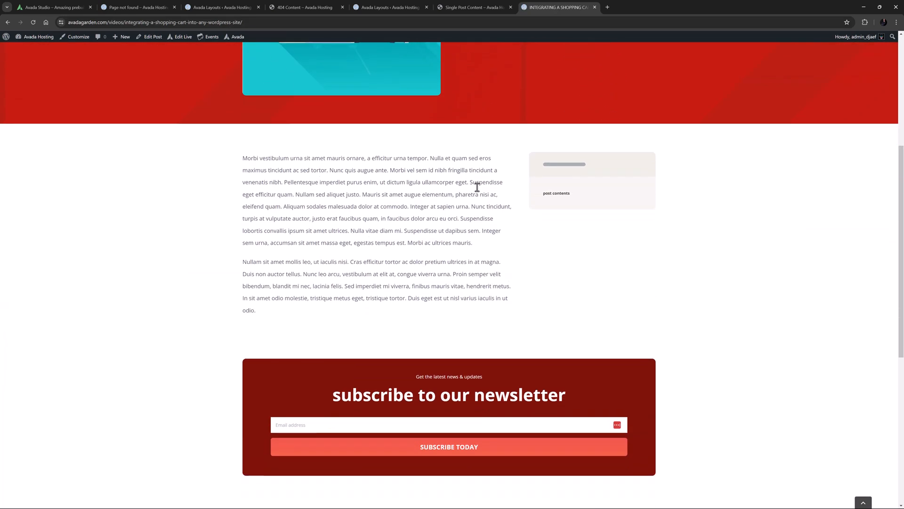
scroll(down, 3)
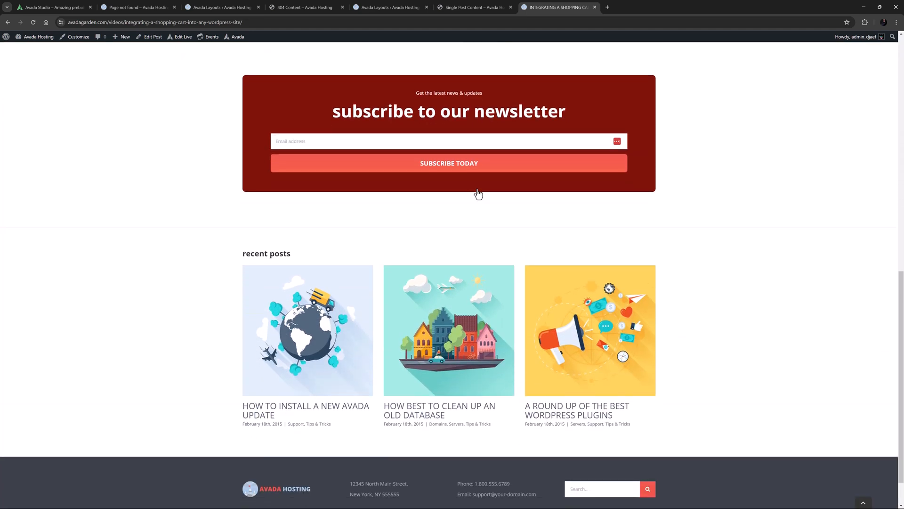
click(316, 323)
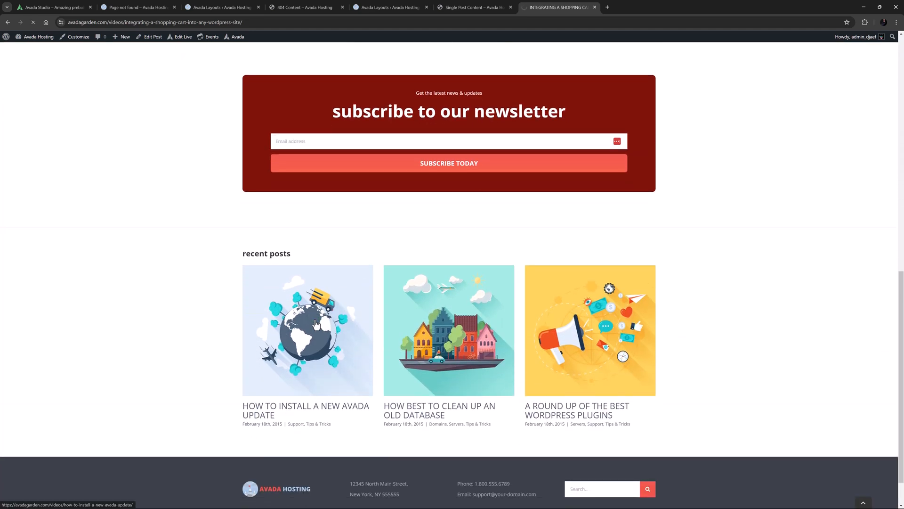
click(315, 324)
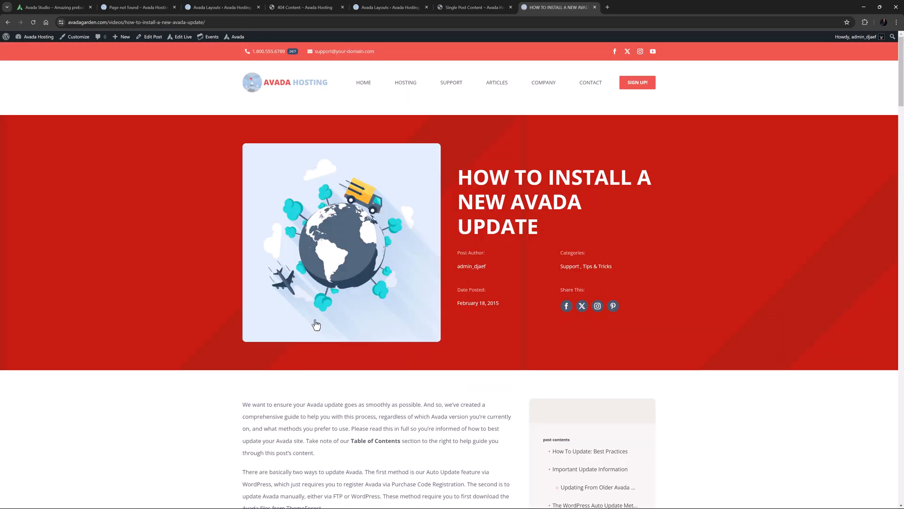
Jump to the Troubleshooting section using the Table of Contents.
scroll(down, 3)
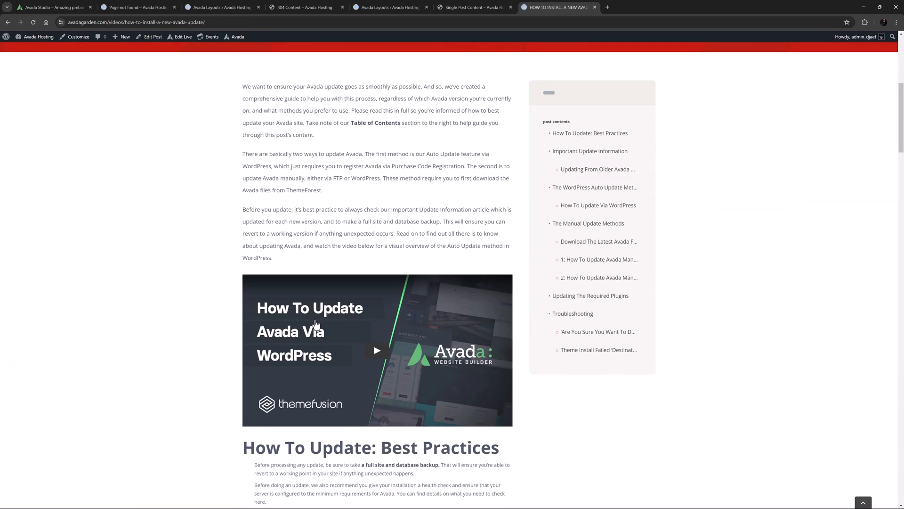
scroll(down, 3)
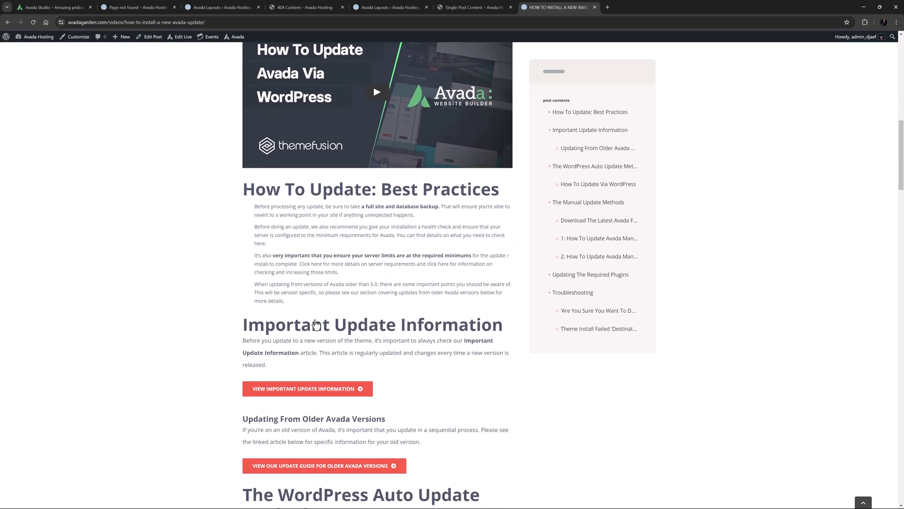
click(594, 166)
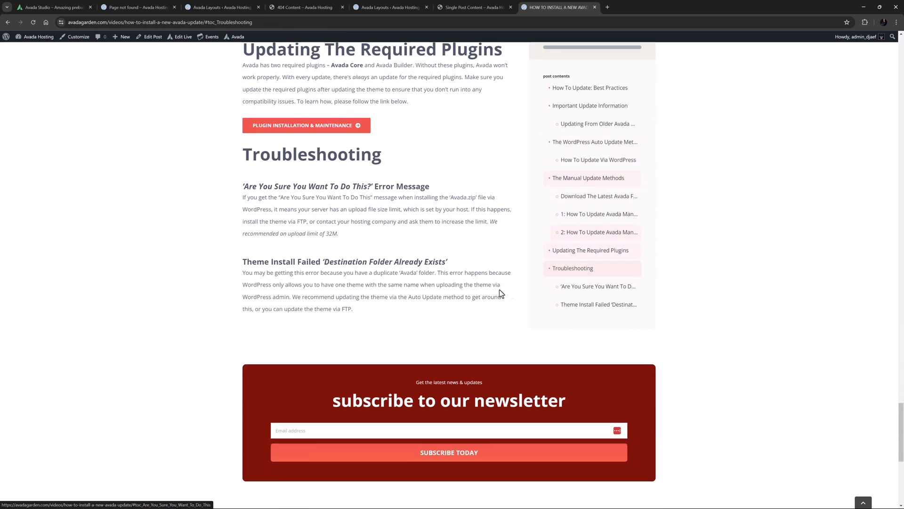
scroll(down, 3)
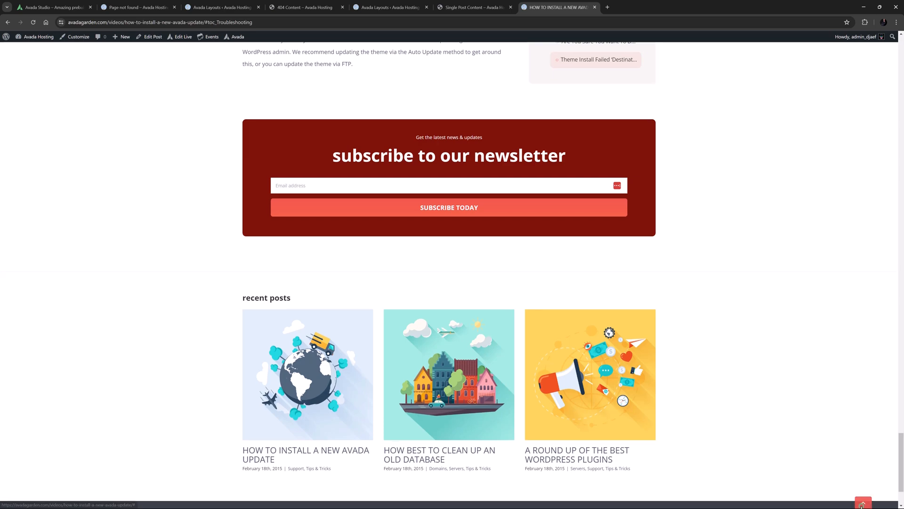
scroll(up, 3)
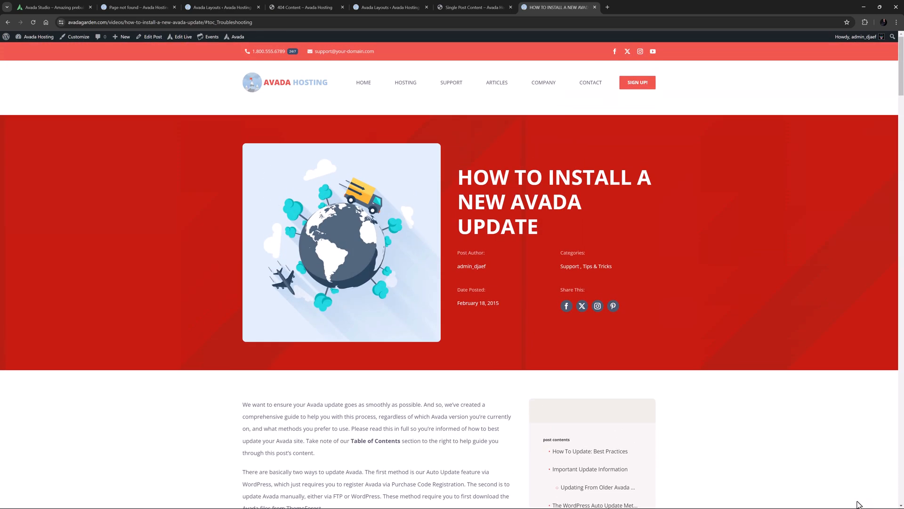